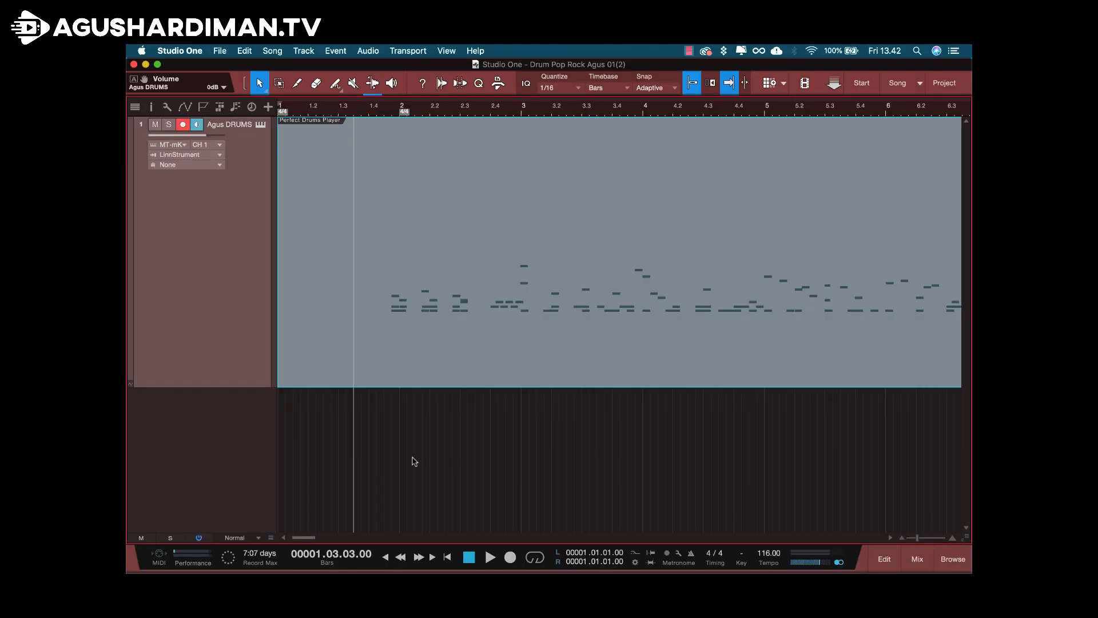
mouse_move(432, 452)
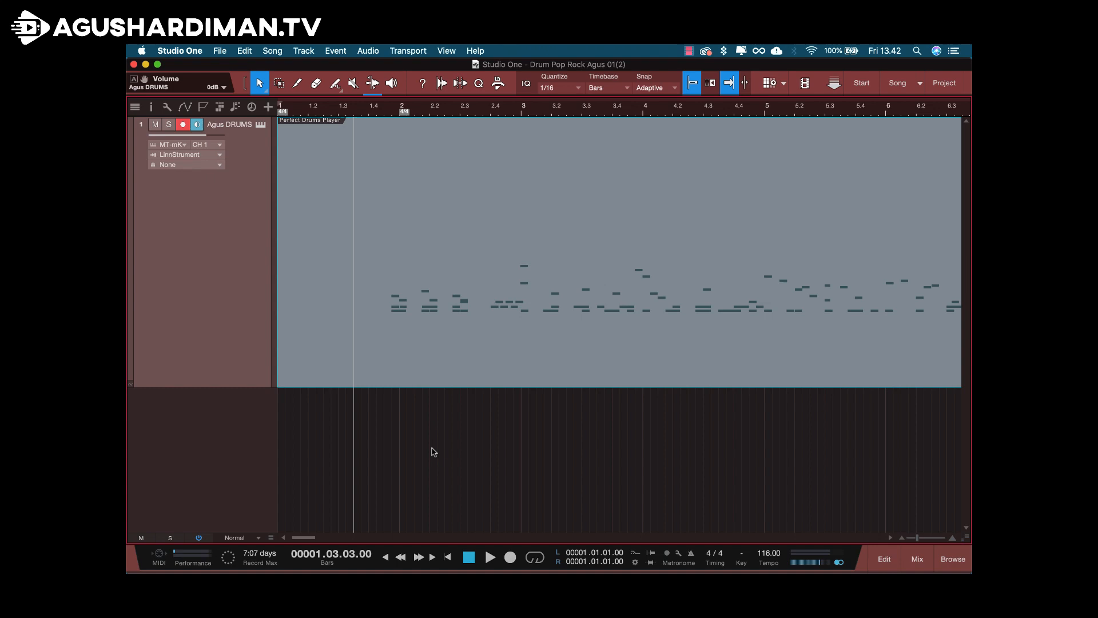
mouse_move(430, 454)
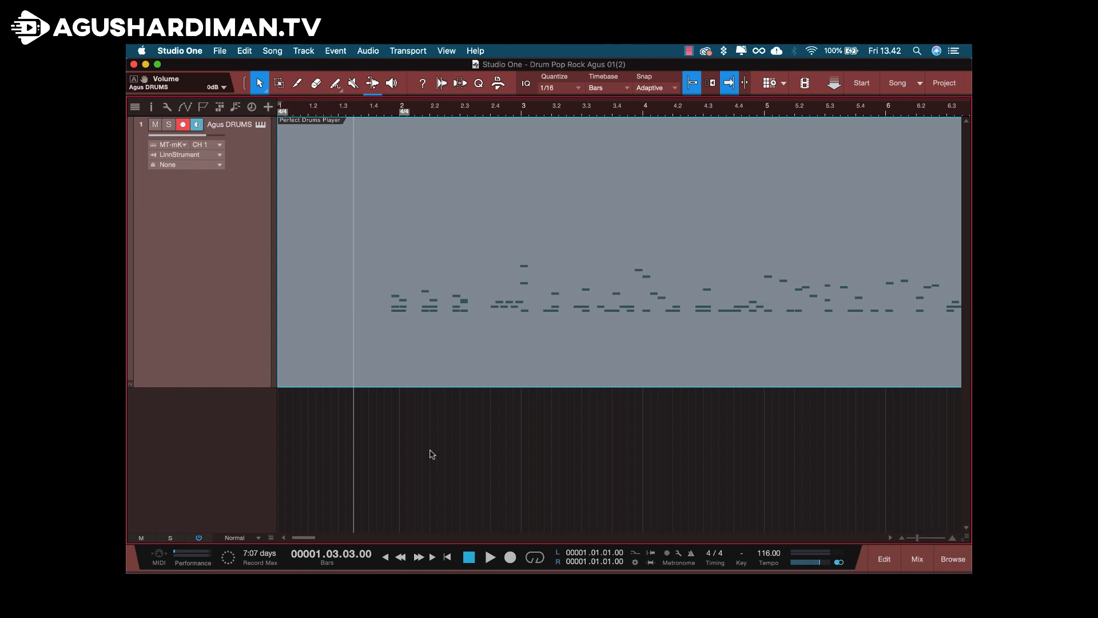
Step: Play back the recorded drum pattern on the Agus DRUMS track
click(490, 556)
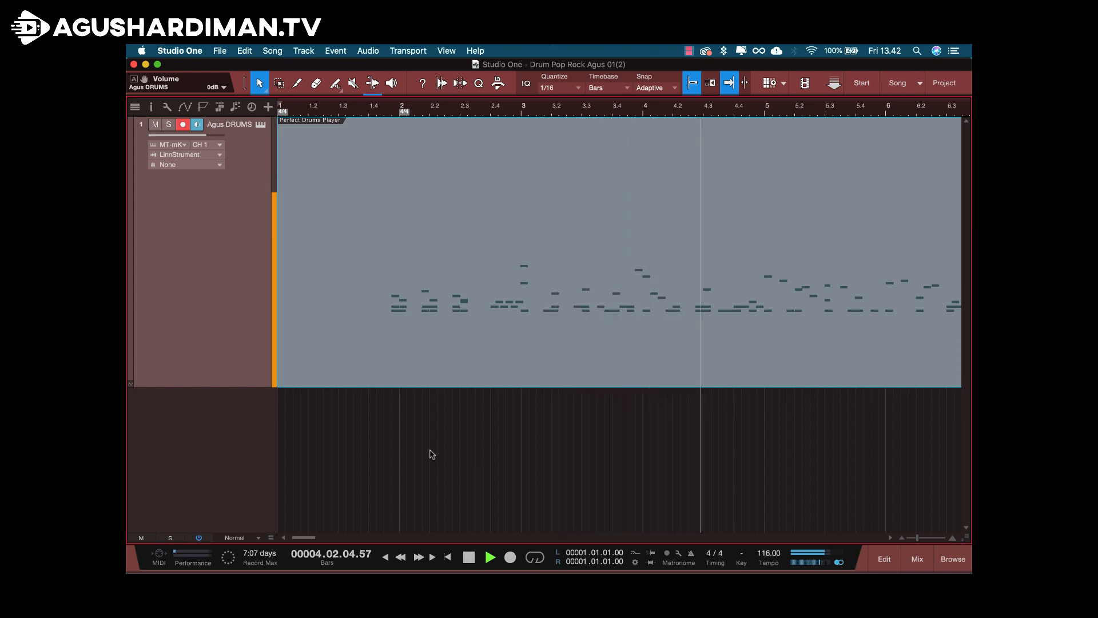
Step: Stop playback and bring up the MT Power DrumKit 2 instrument window
click(468, 556)
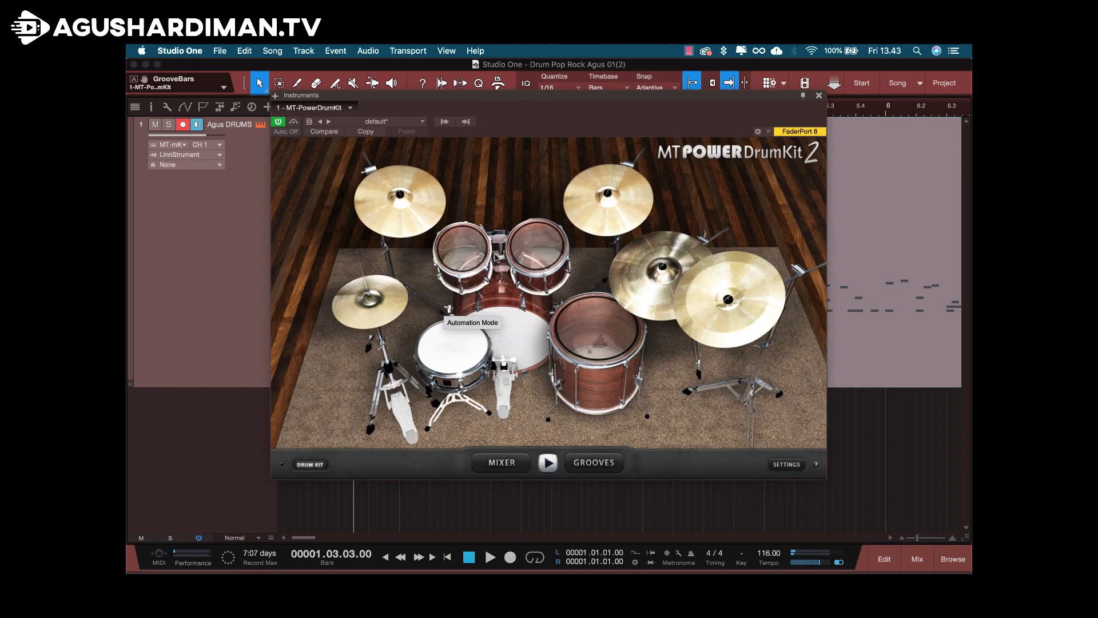
mouse_move(631, 377)
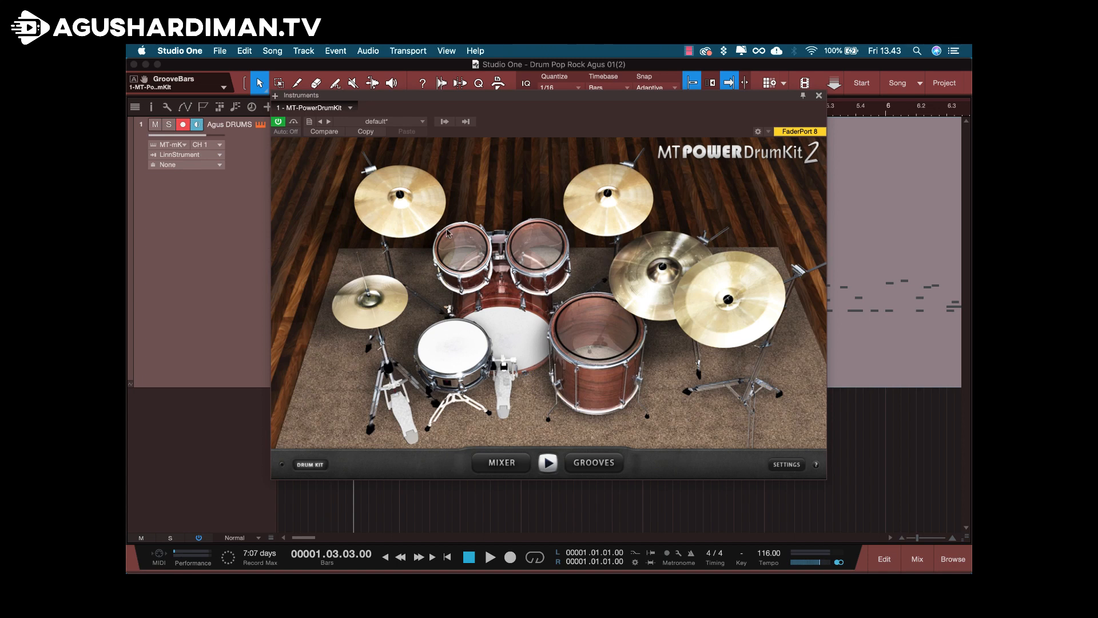
mouse_move(811, 117)
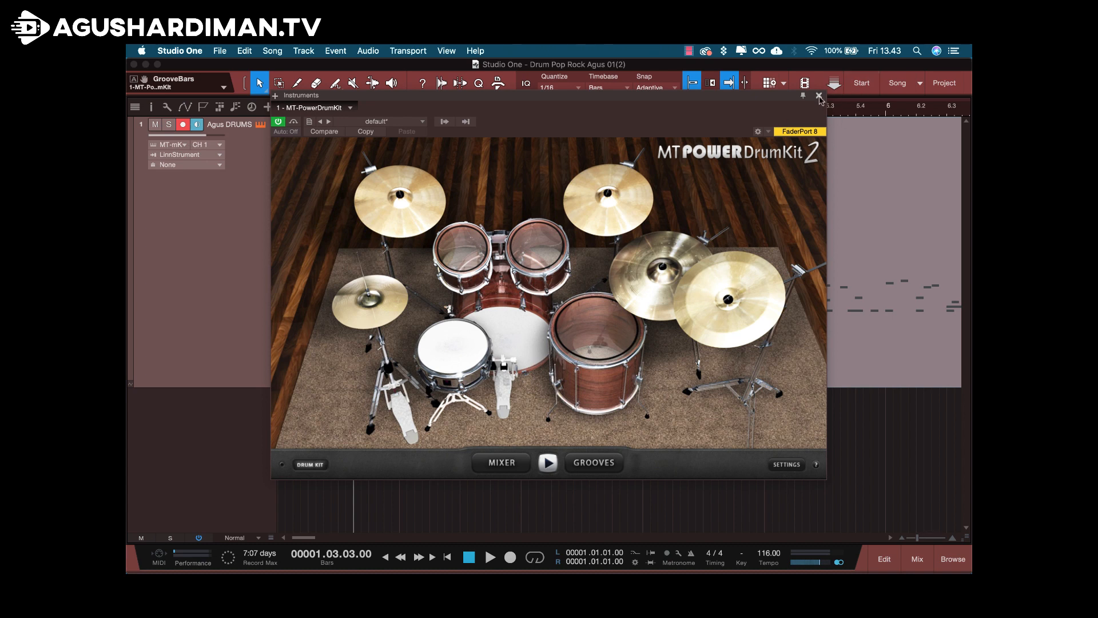
mouse_move(819, 96)
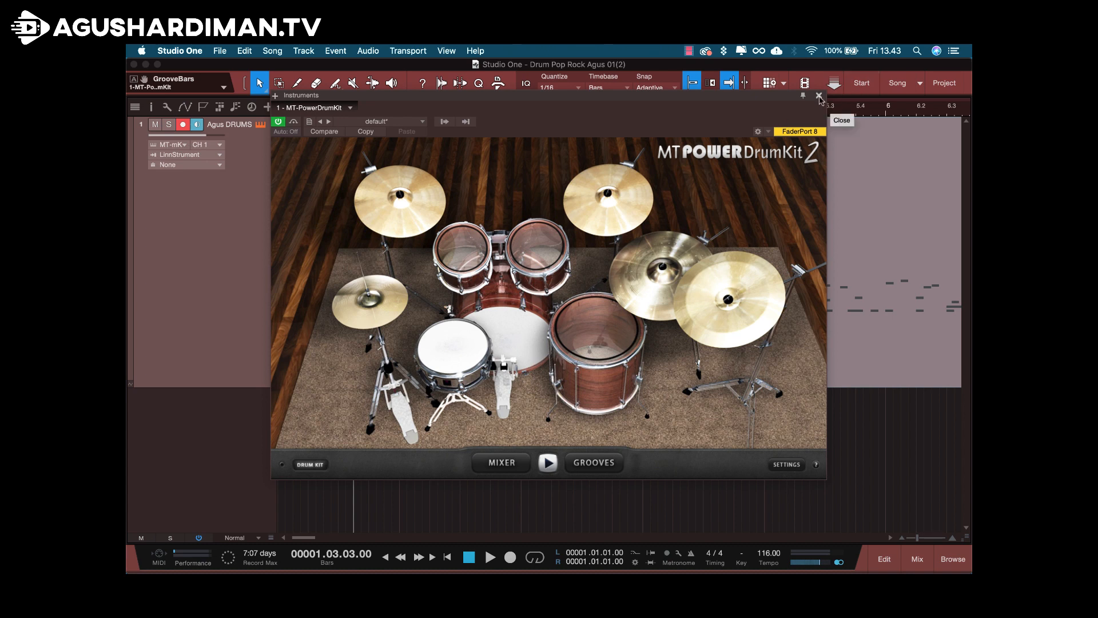
click(818, 94)
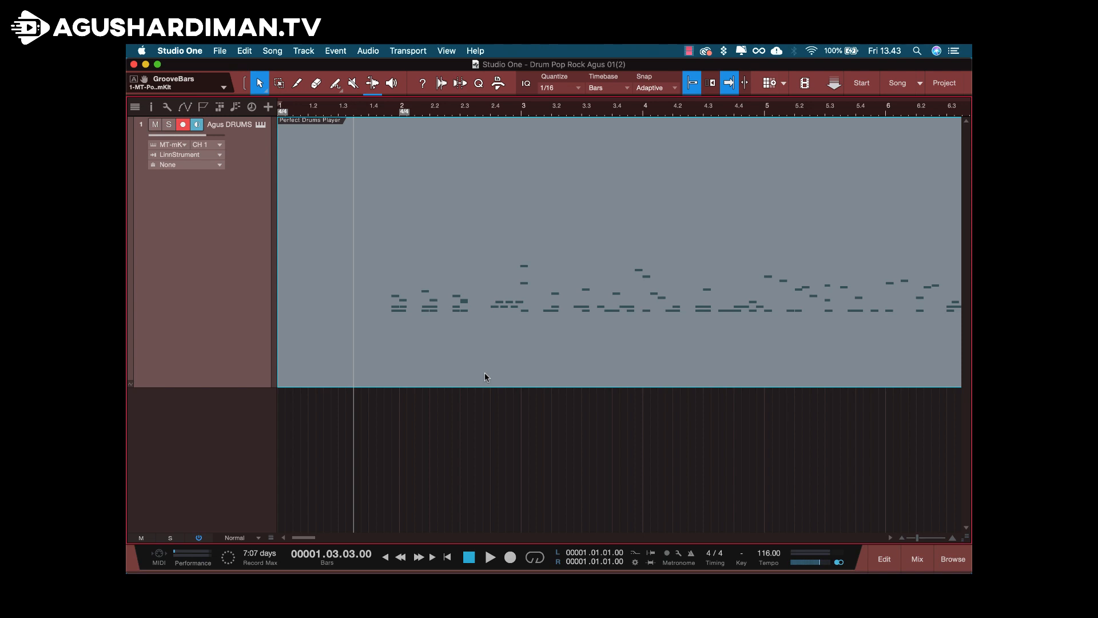
mouse_move(490, 423)
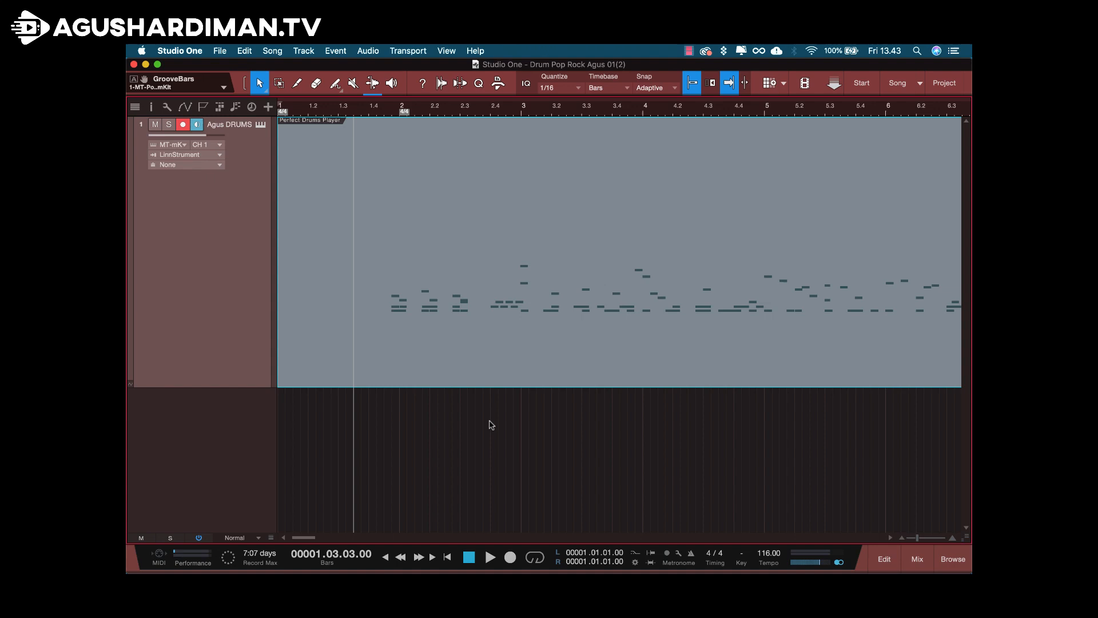
mouse_move(494, 493)
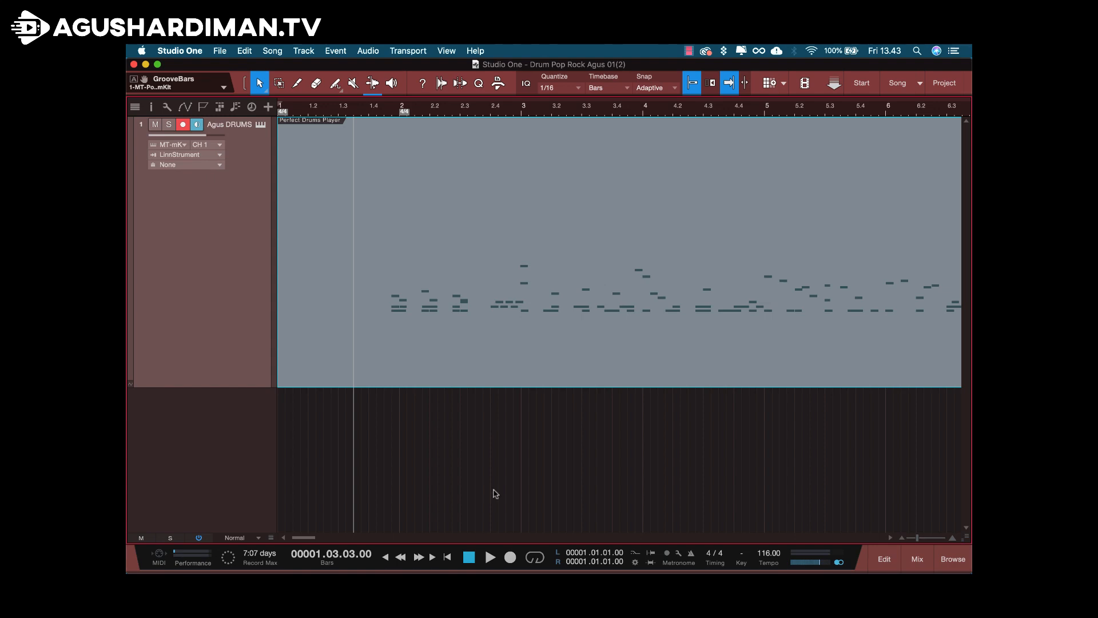
mouse_move(494, 534)
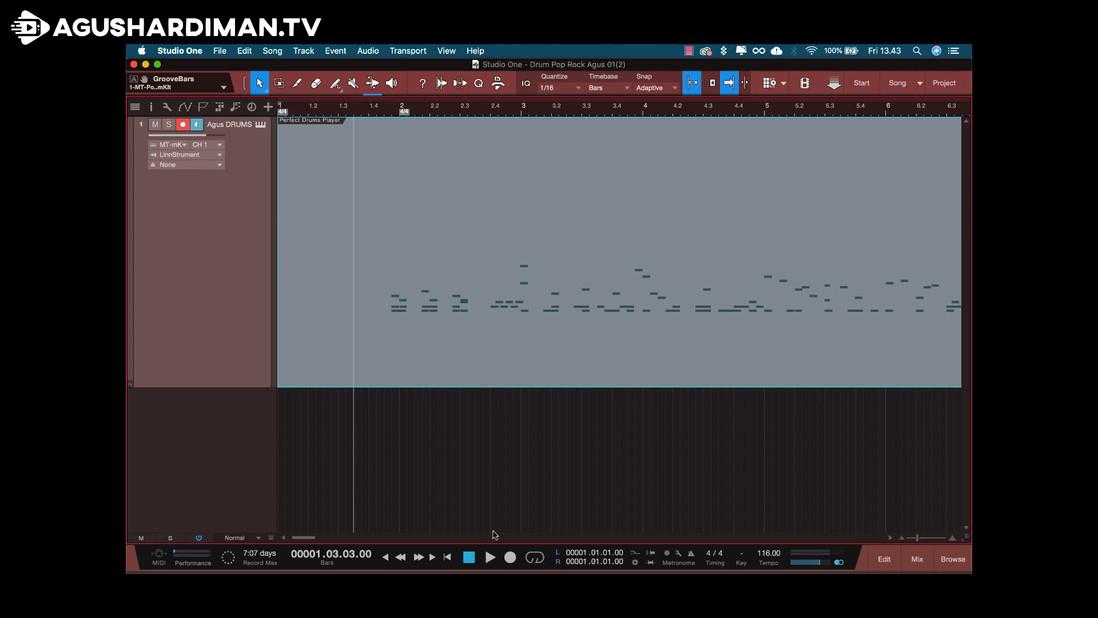
mouse_move(356, 454)
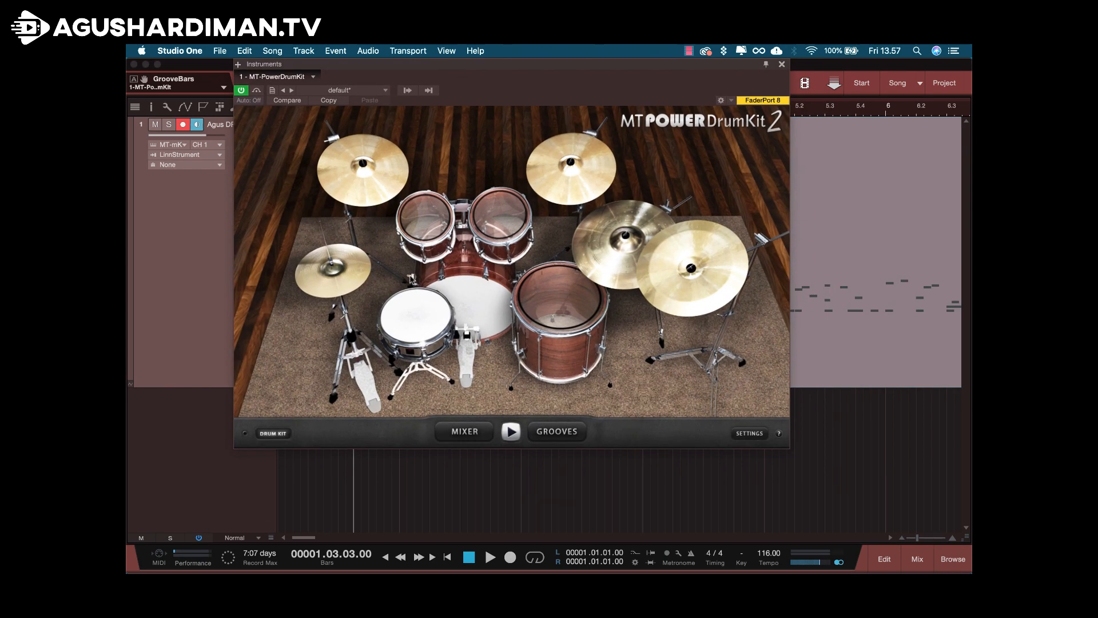
mouse_move(459, 434)
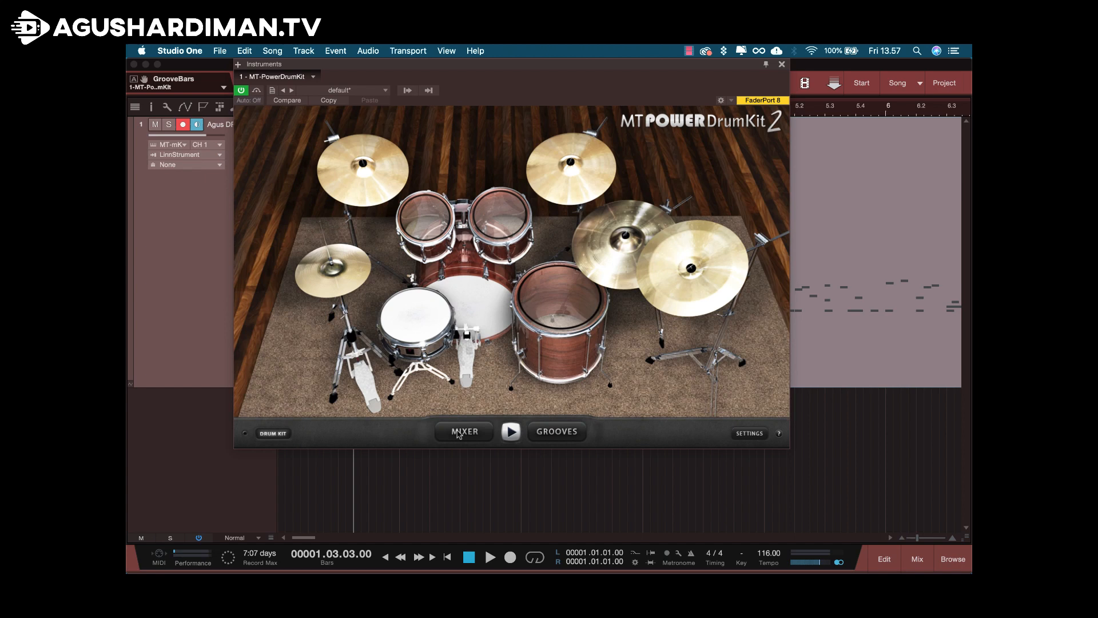
Step: In the kit's mixer, route Snare and Side-Stick to Out 2 and both hi-hats to Out 3
click(462, 431)
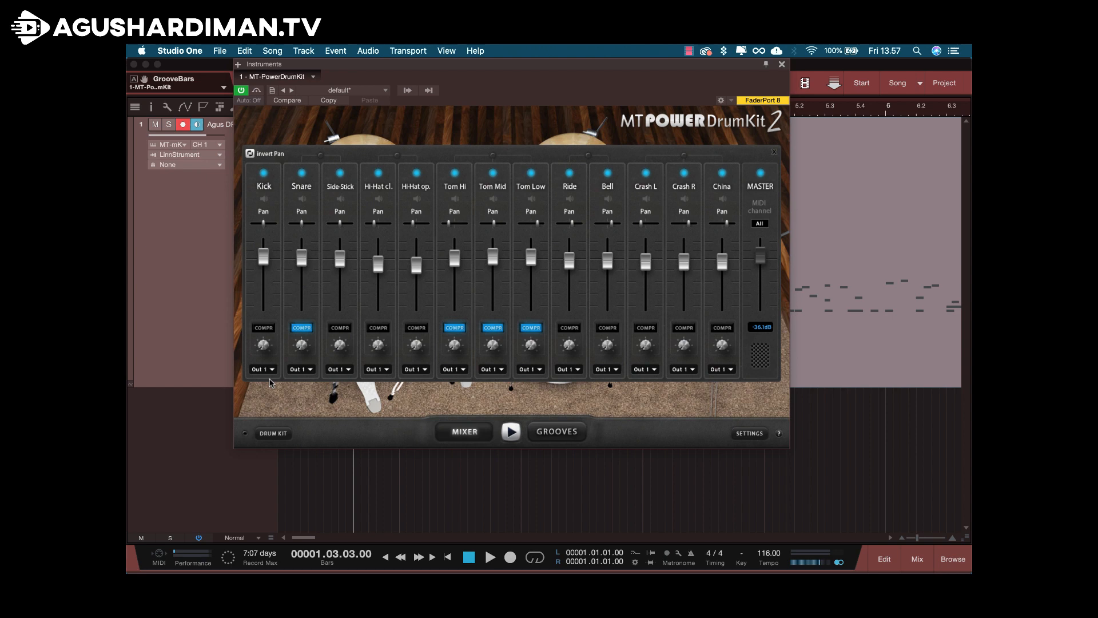
mouse_move(282, 205)
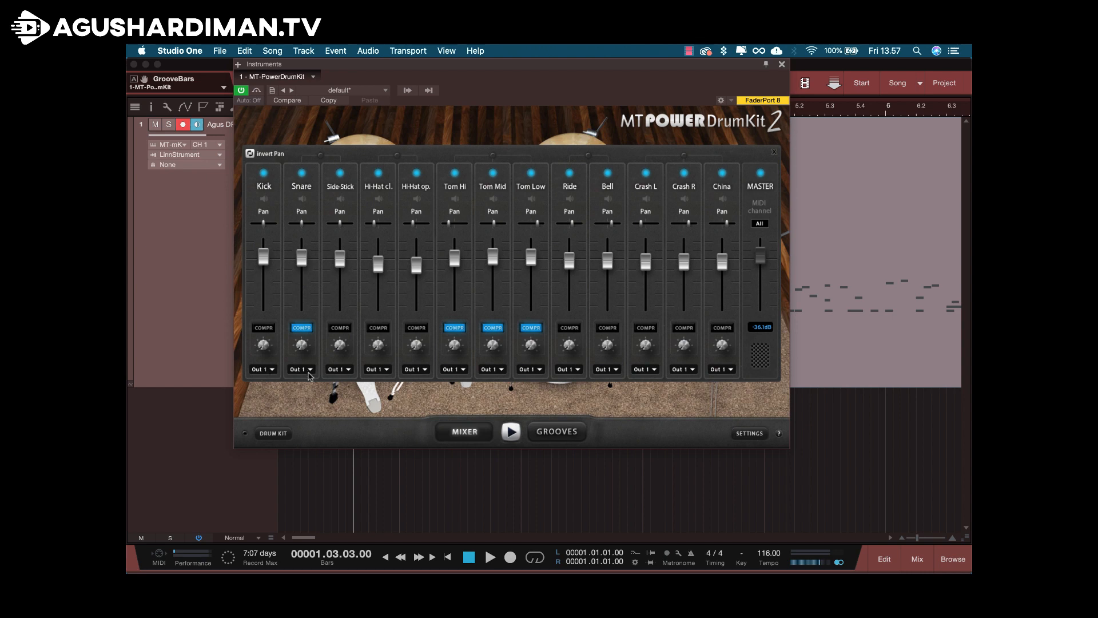
click(301, 369)
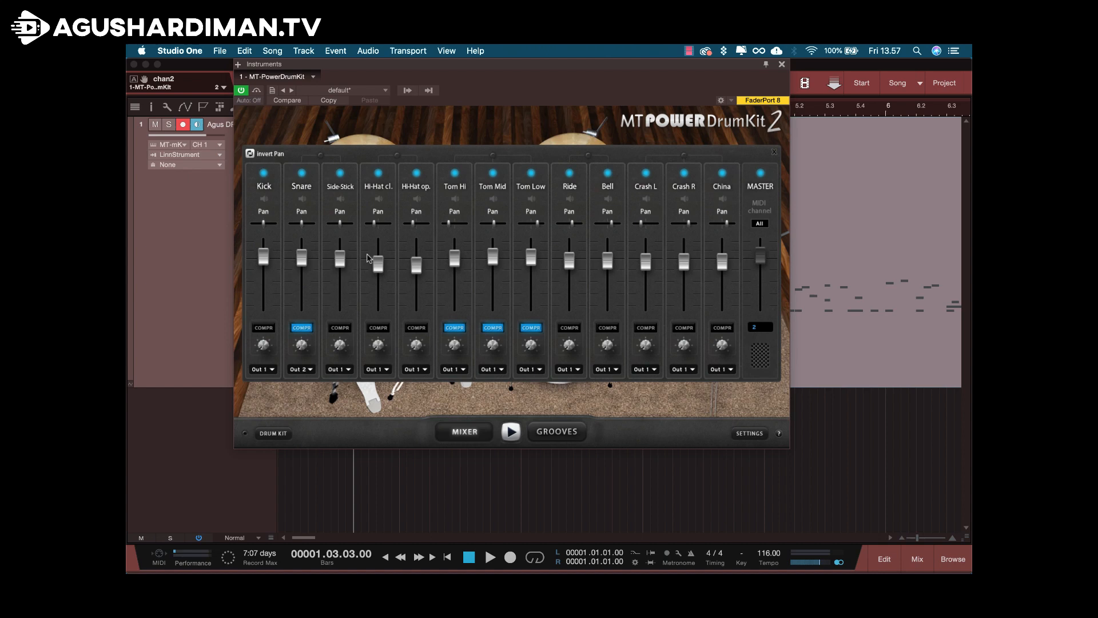
click(338, 369)
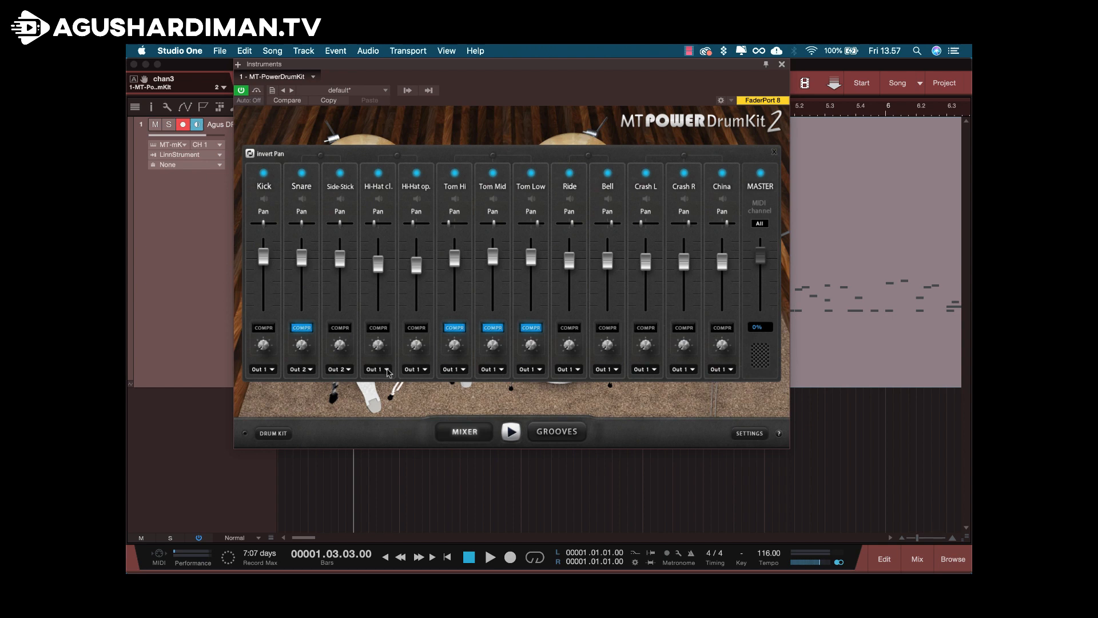
click(377, 369)
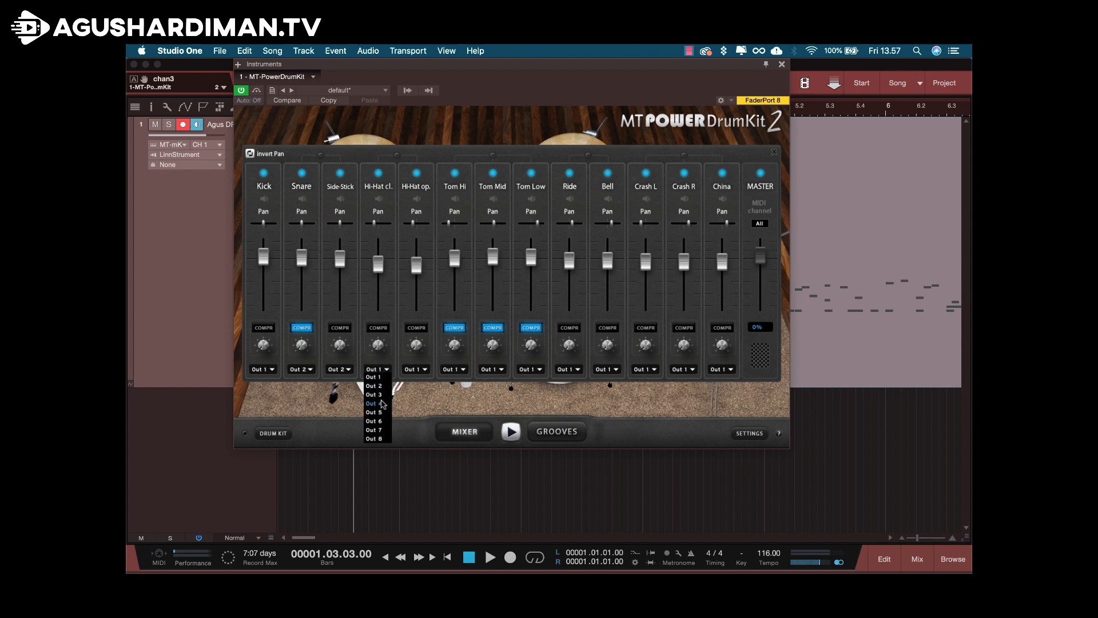
click(374, 394)
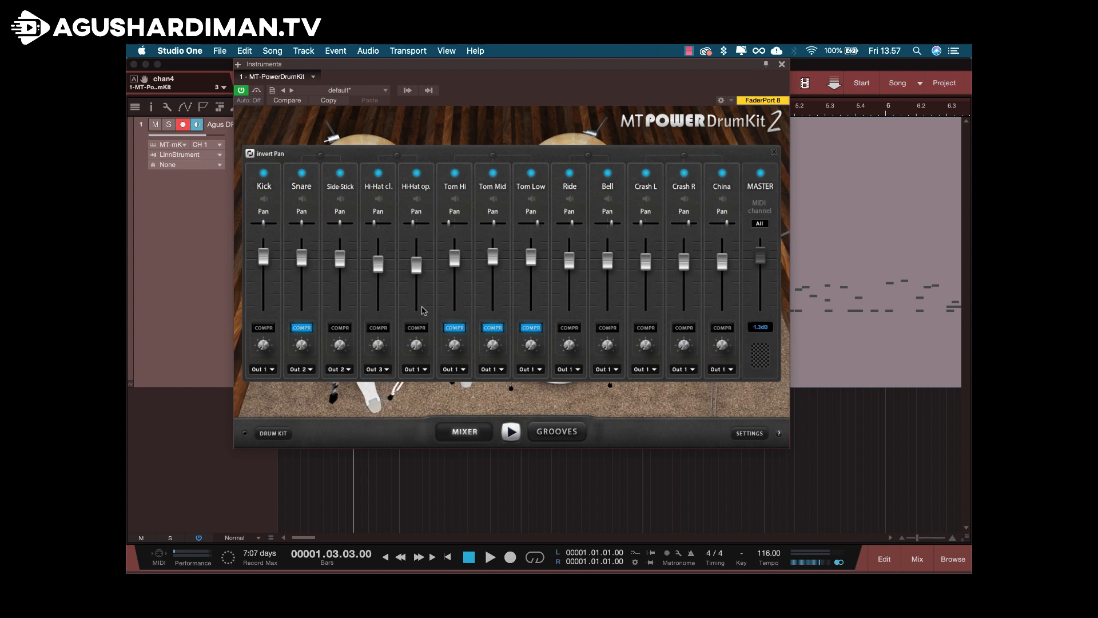
click(415, 369)
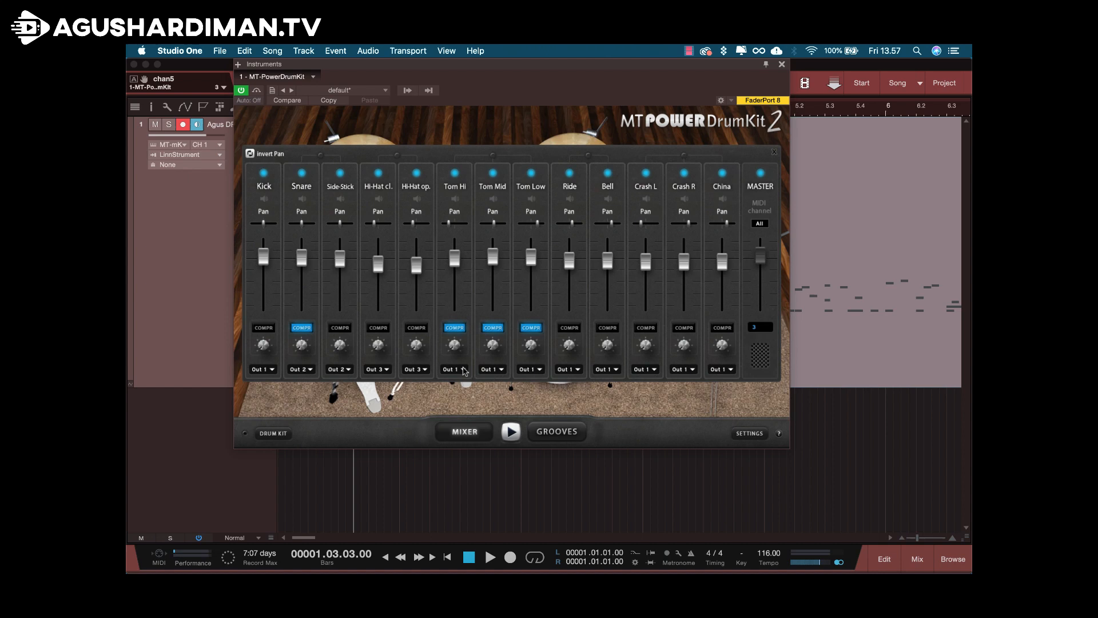
Step: Route the high, mid and low toms to outputs 4, 5 and 6
click(453, 369)
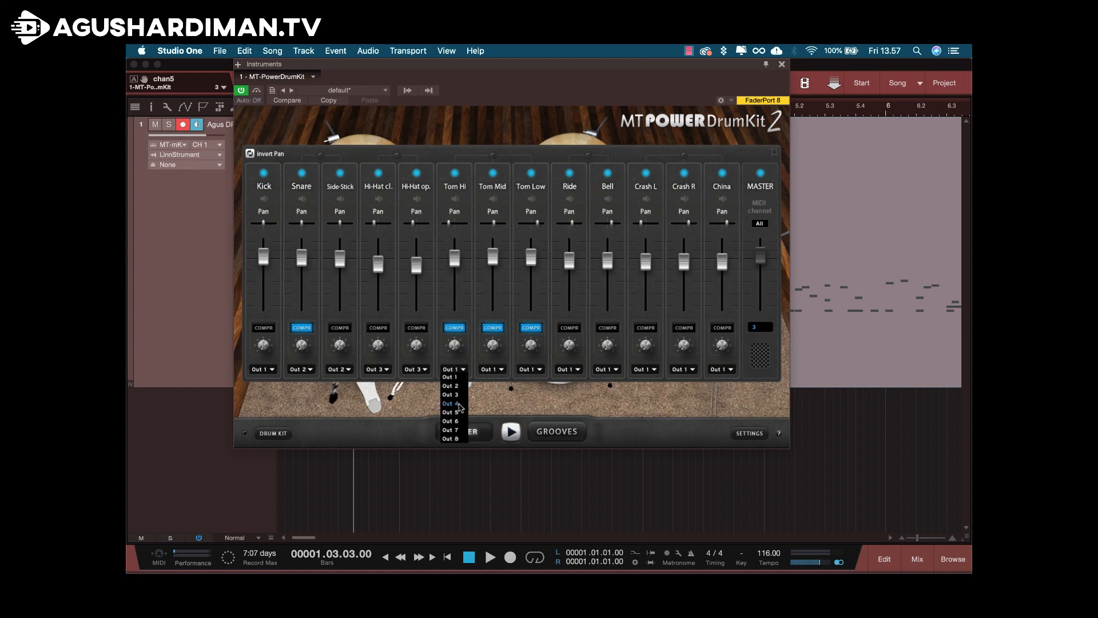
click(448, 403)
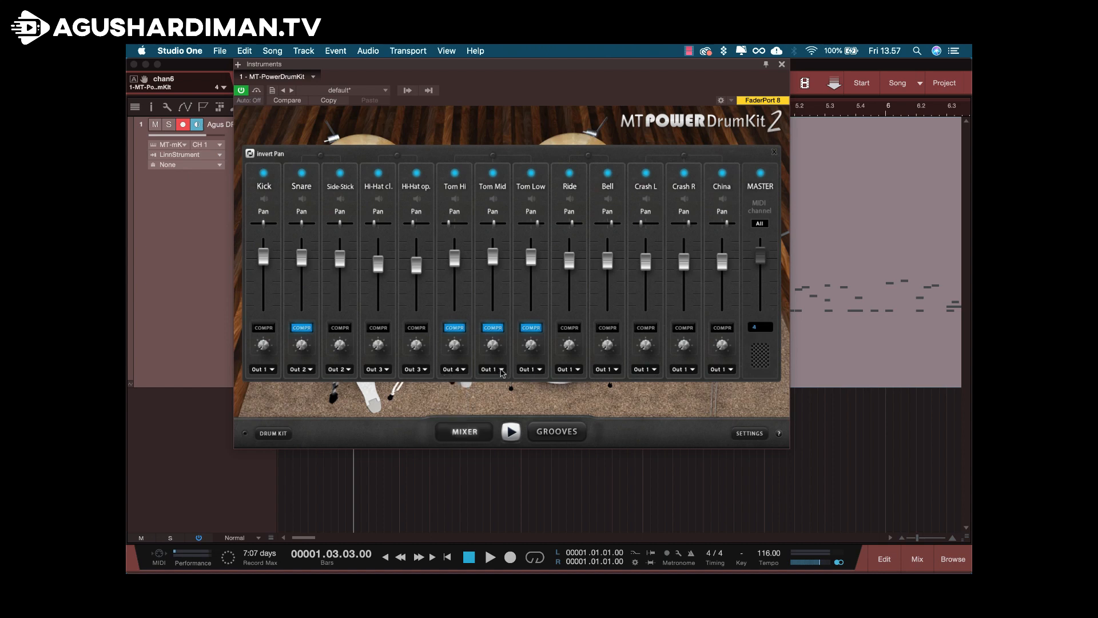
click(492, 369)
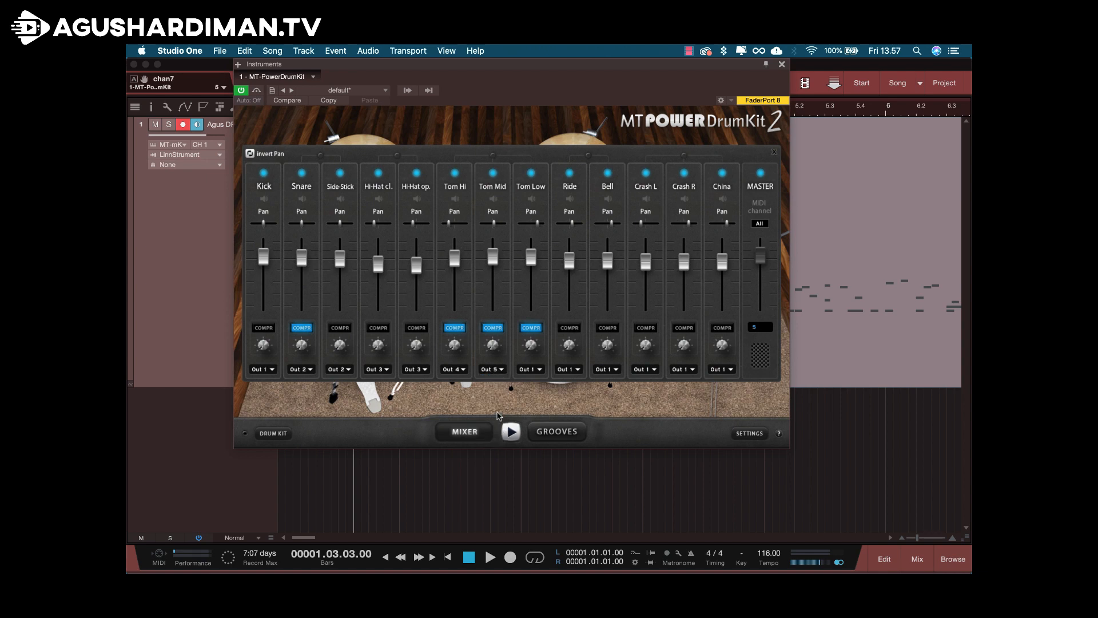
click(530, 369)
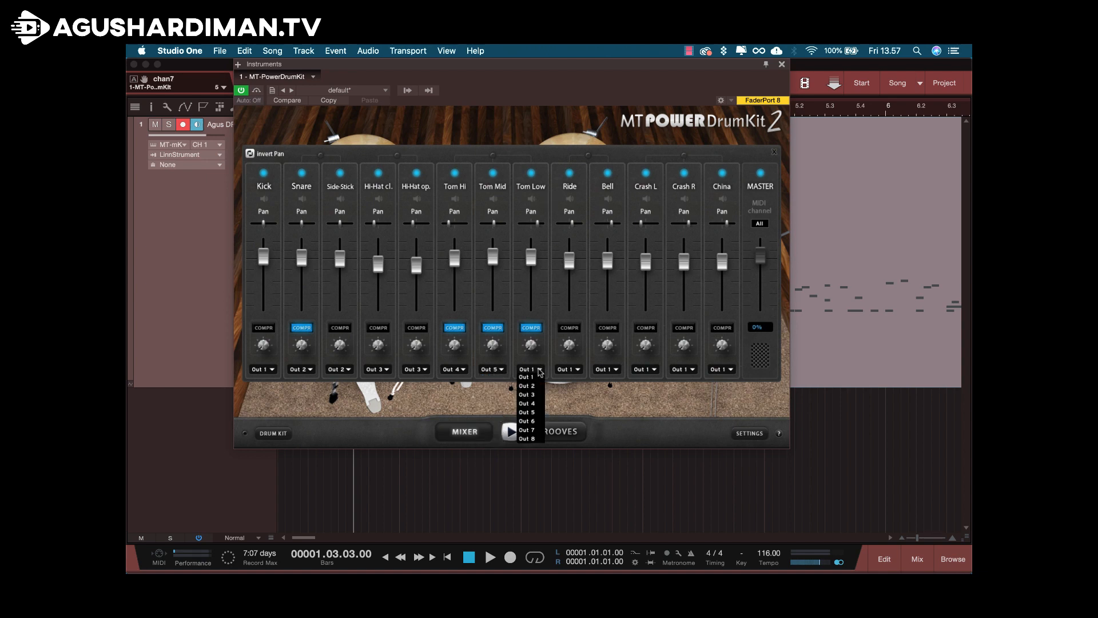
click(525, 421)
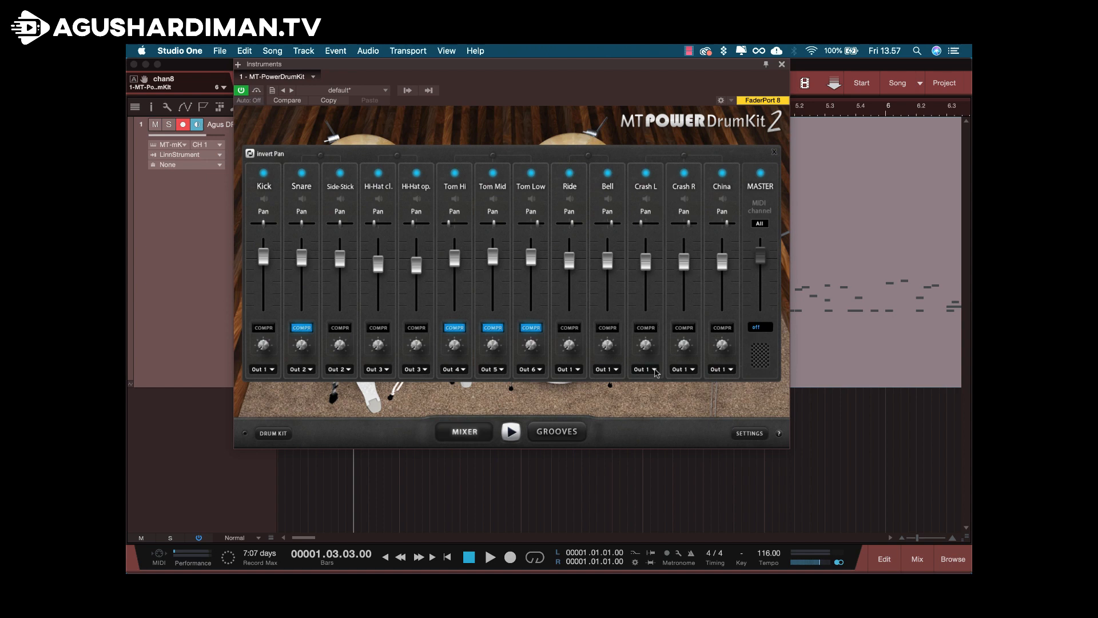
Step: Route Crash L to Out 7 and Crash R, Ride, Bell and China to Out 8
click(643, 369)
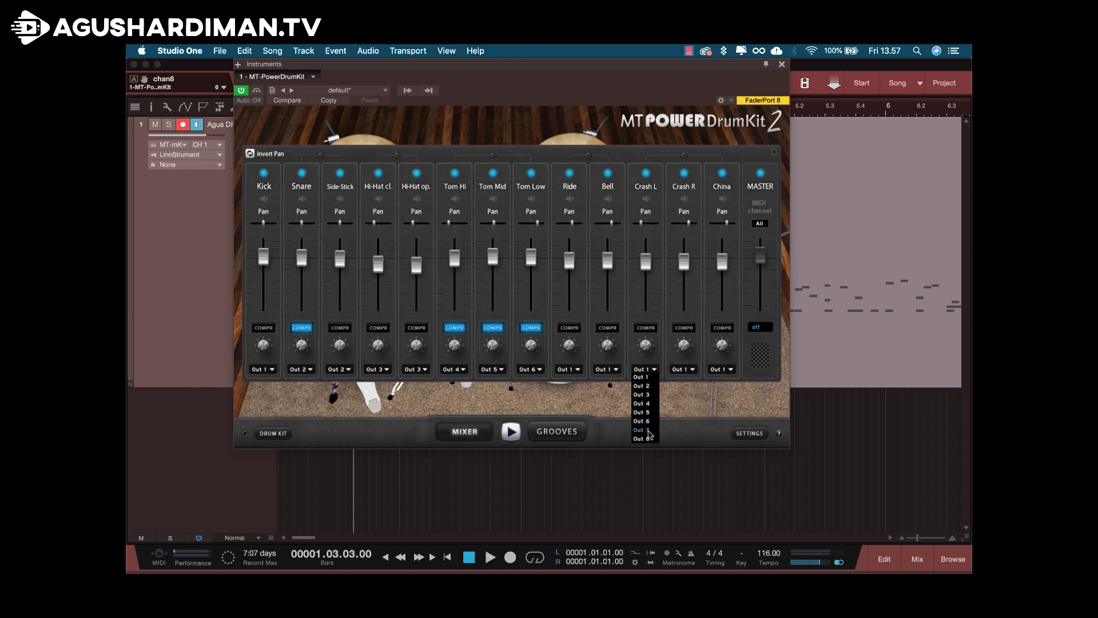
click(640, 430)
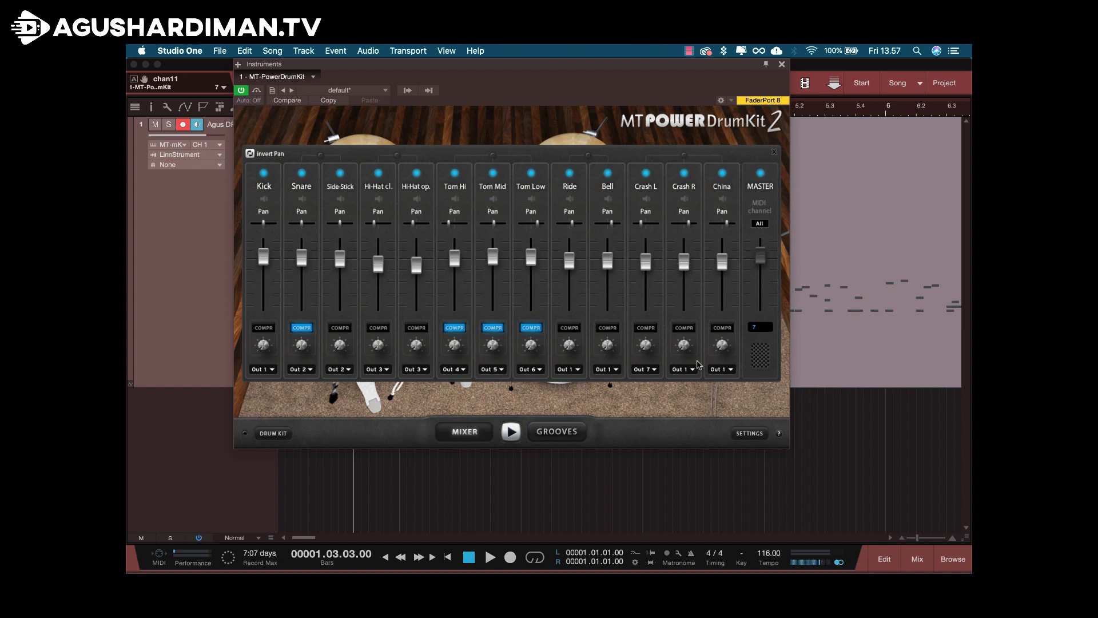
click(683, 369)
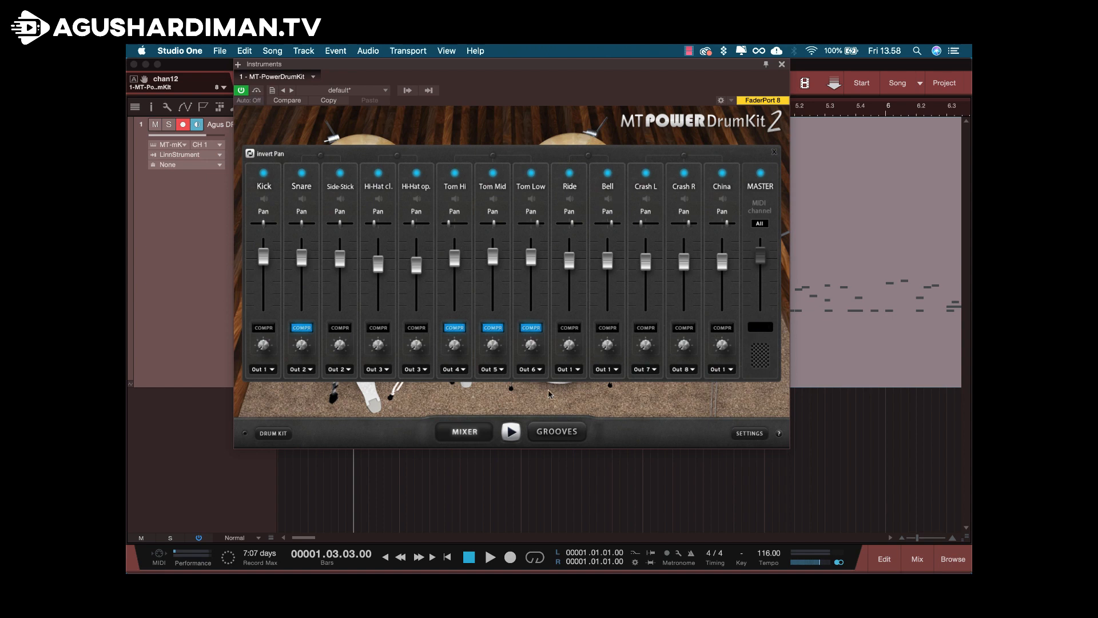
mouse_move(576, 377)
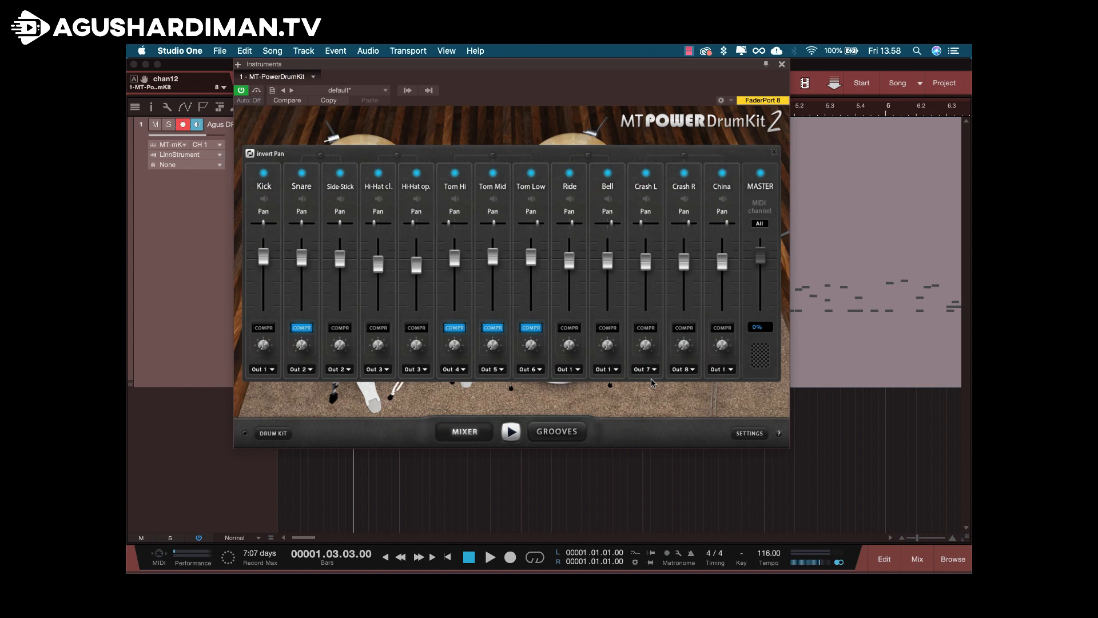
mouse_move(649, 381)
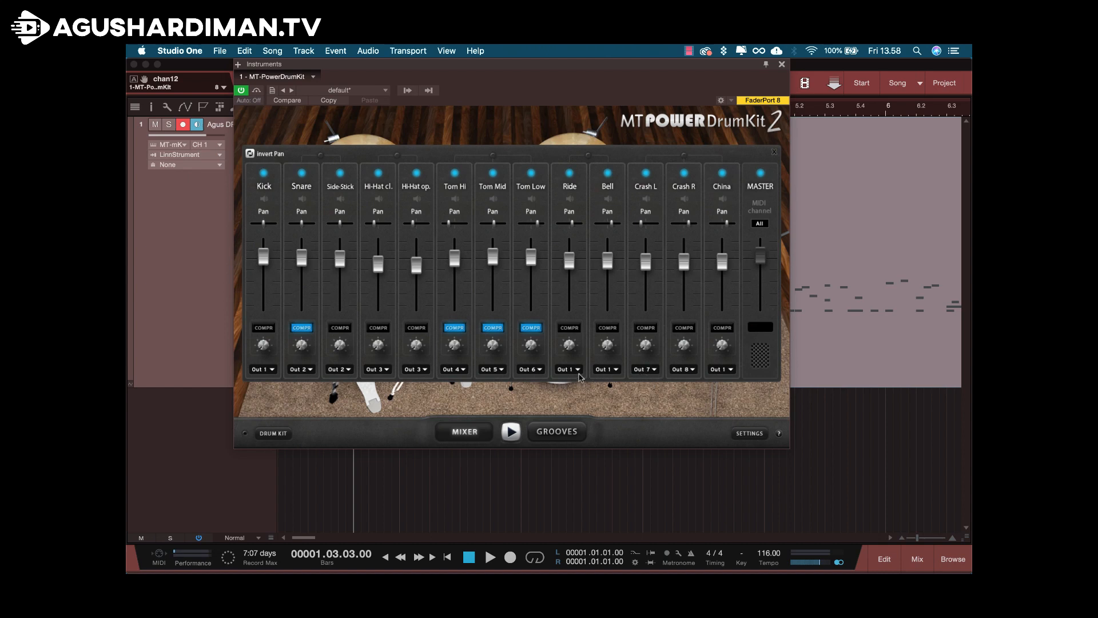
click(569, 369)
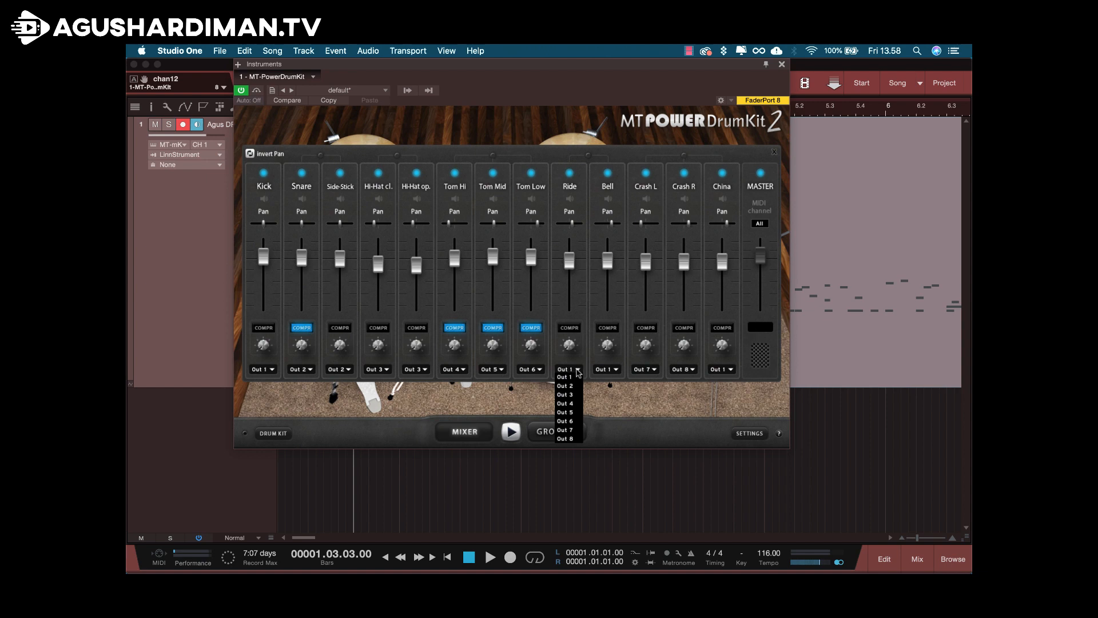
mouse_move(569, 439)
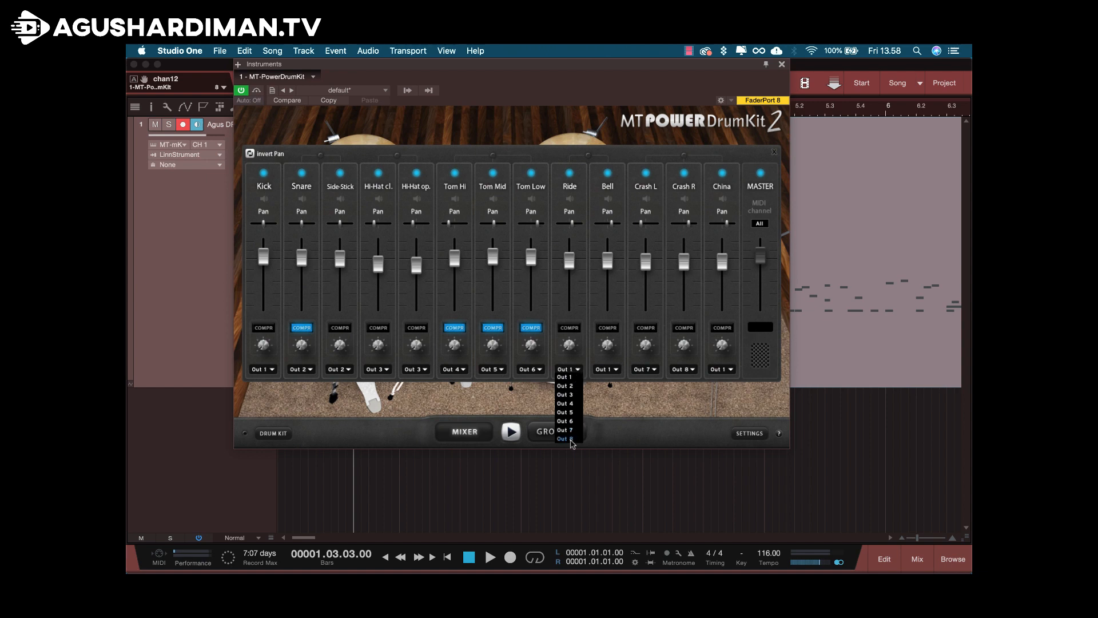
click(565, 439)
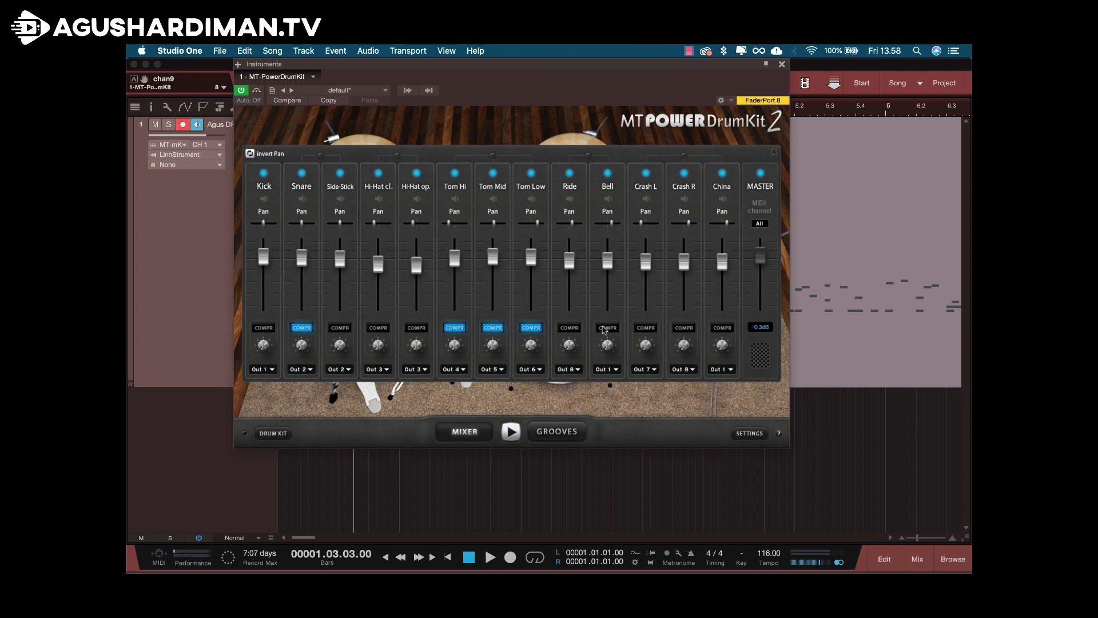
click(606, 369)
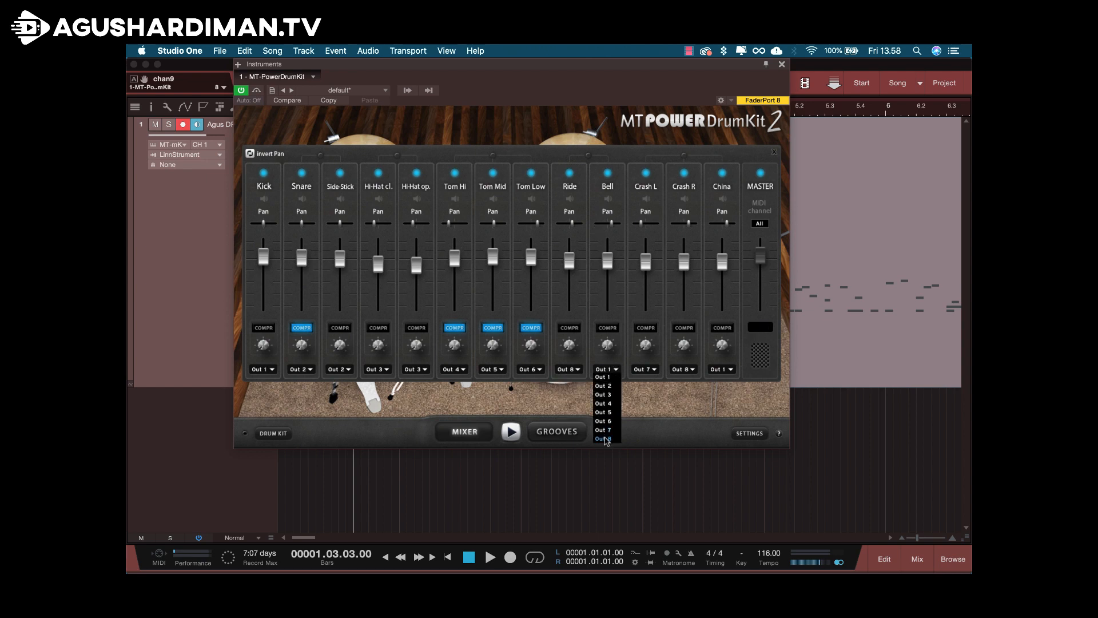
click(603, 439)
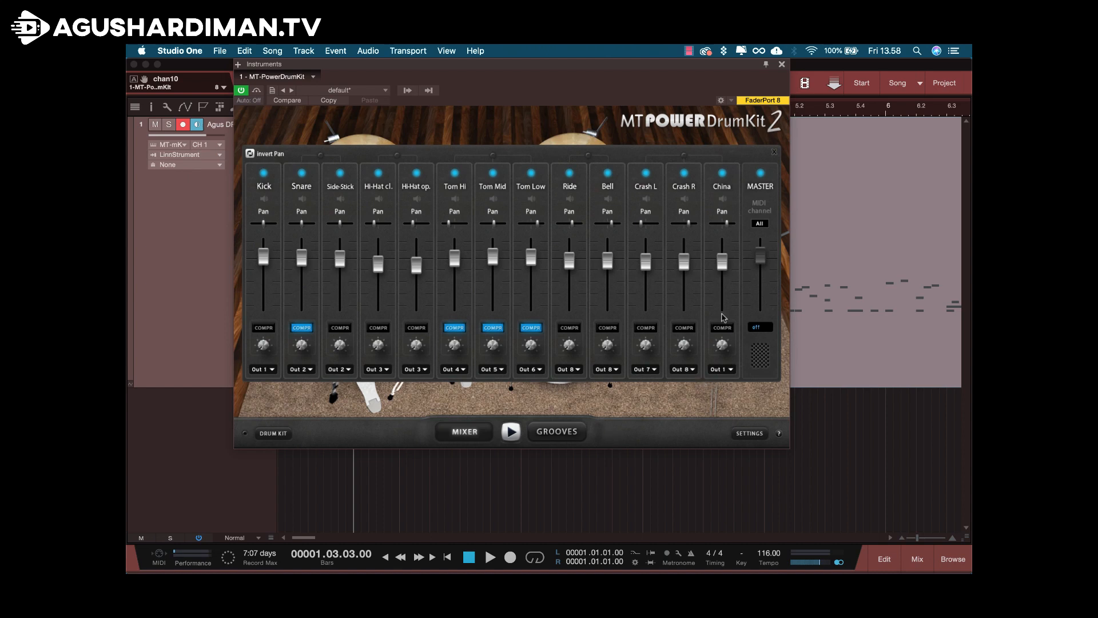
click(722, 369)
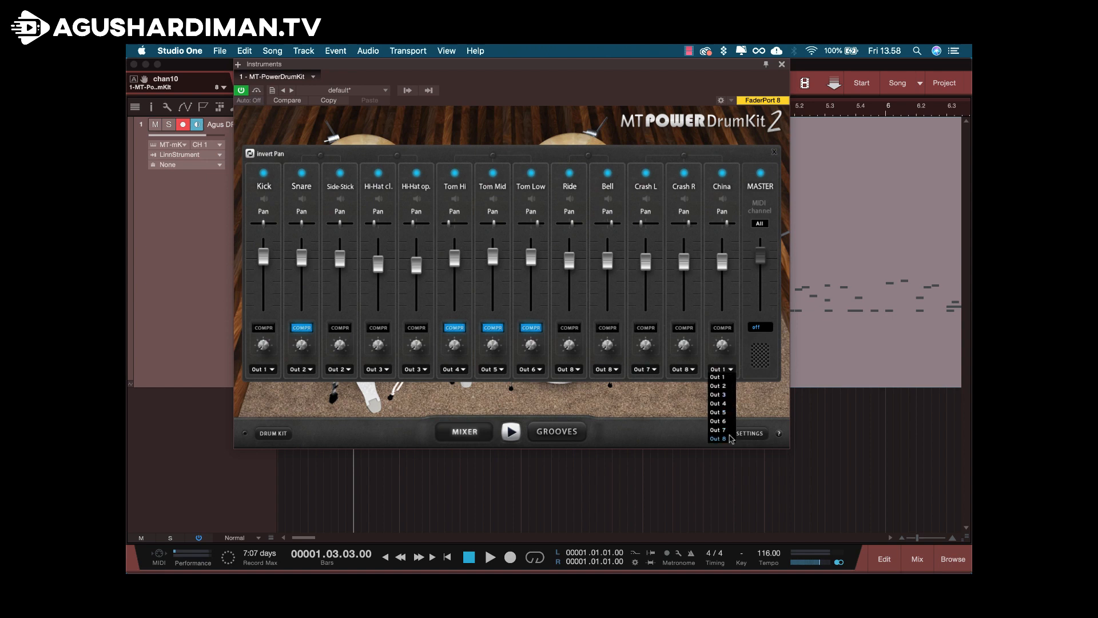
click(718, 439)
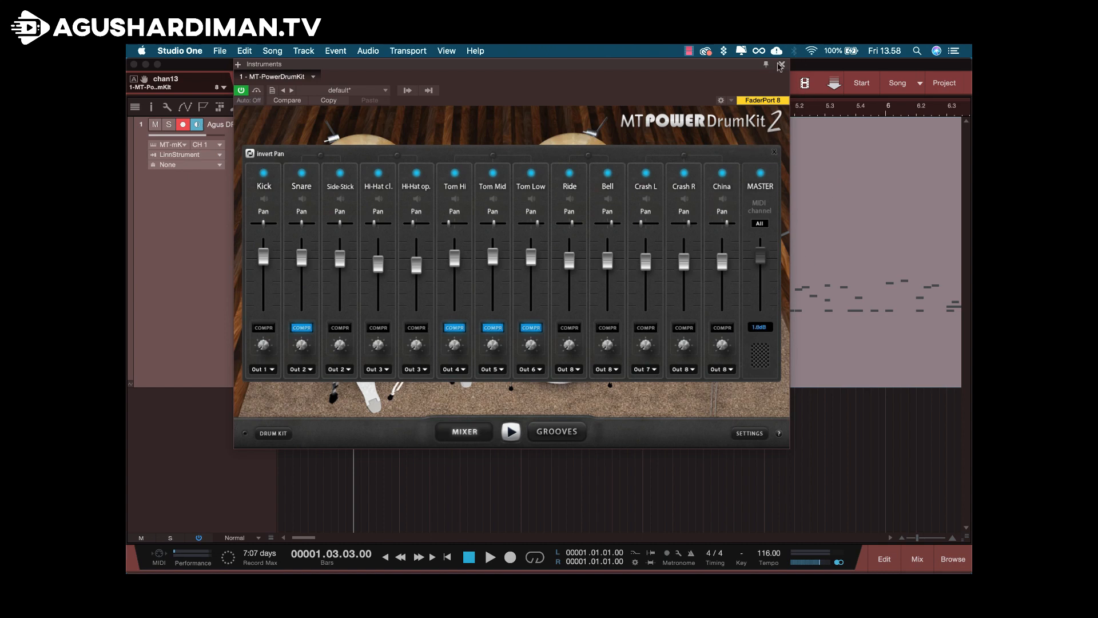
Step: Close the plugin, show the mix console's instruments panel and expand MT-PowerDrumKit's eight outputs
click(779, 65)
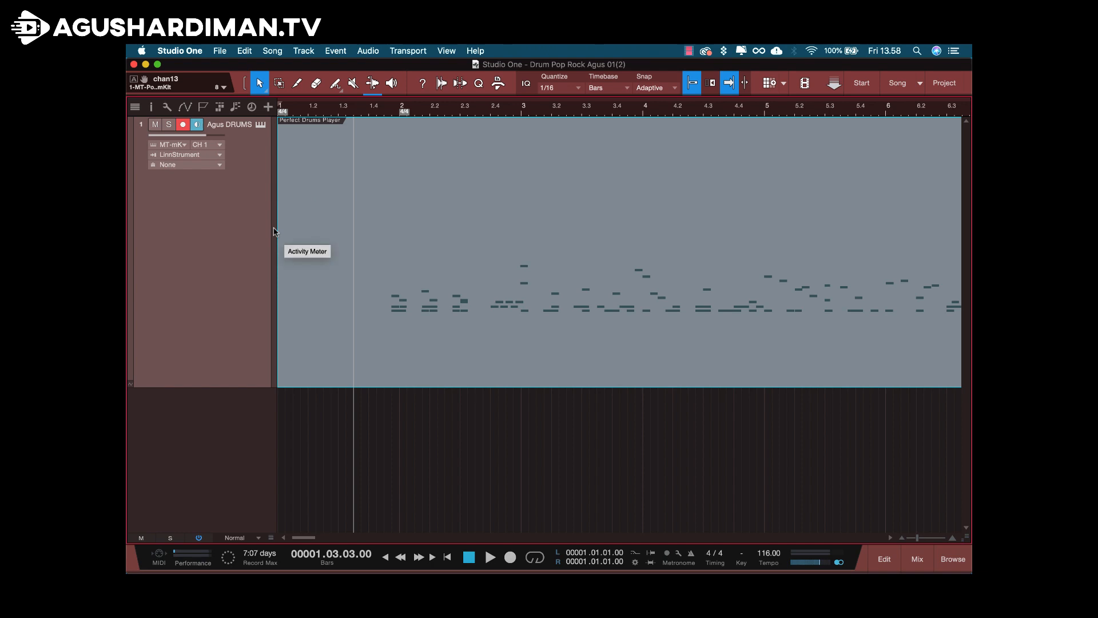
mouse_move(276, 264)
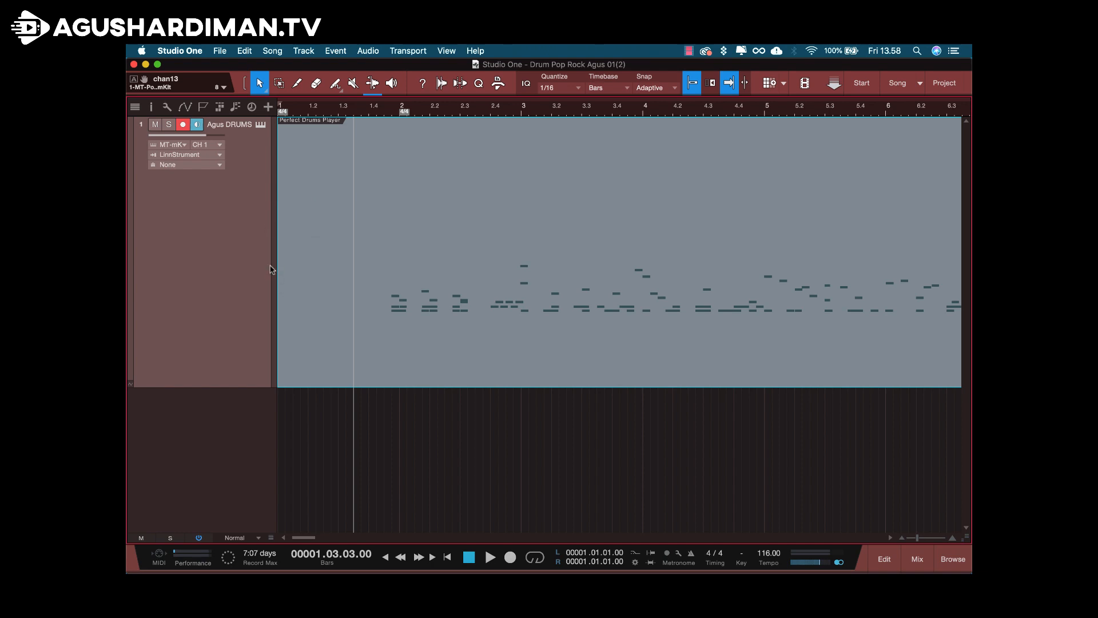
click(916, 559)
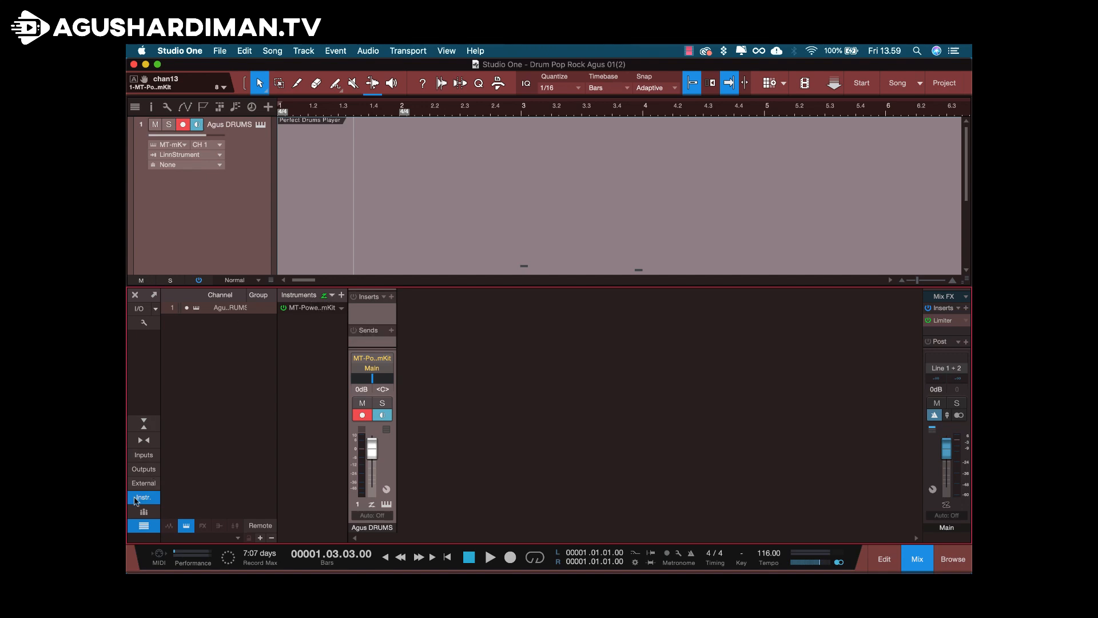
click(143, 497)
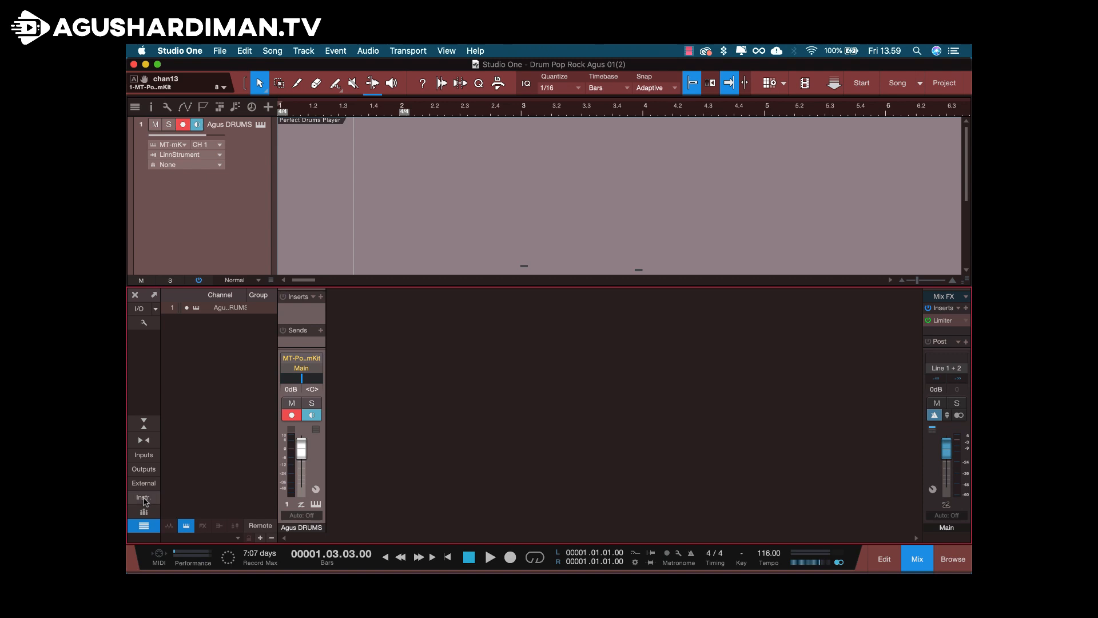
click(143, 498)
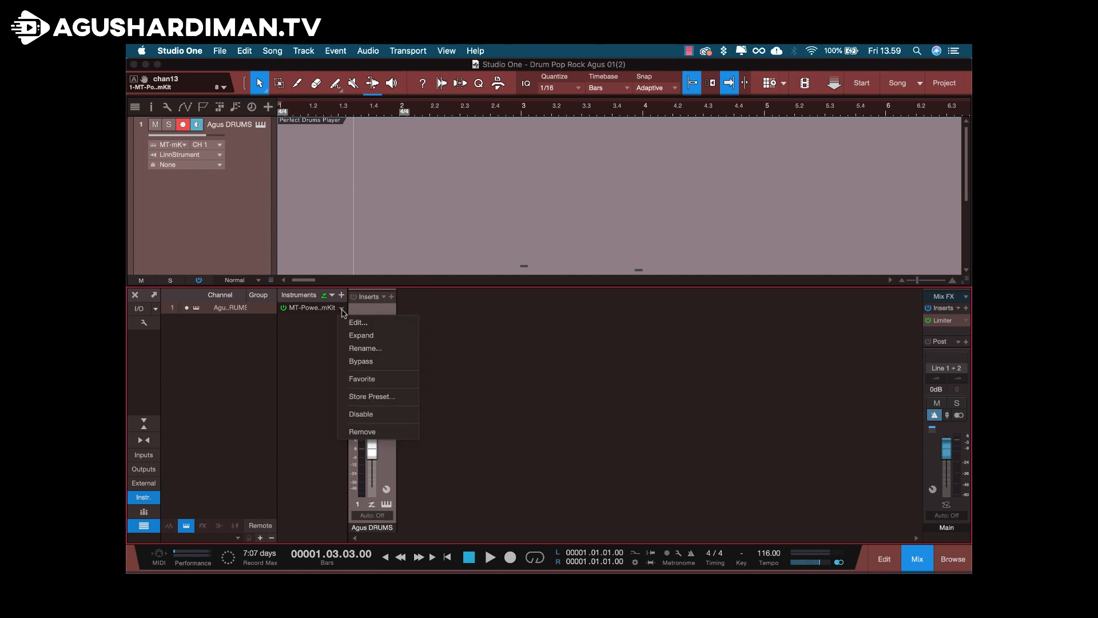
mouse_move(365, 334)
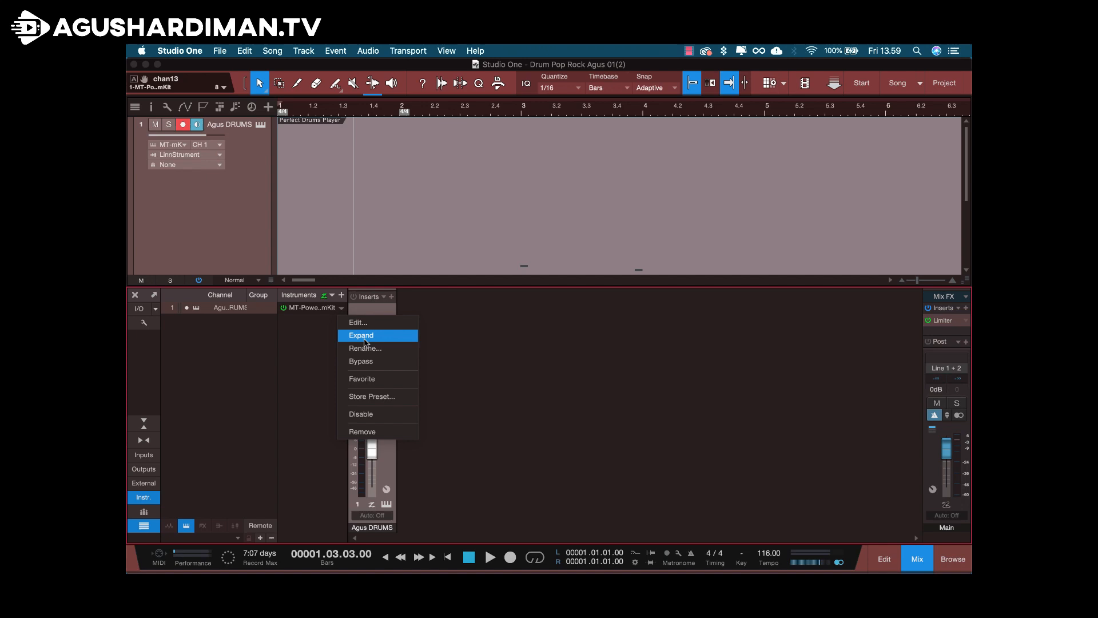
click(361, 335)
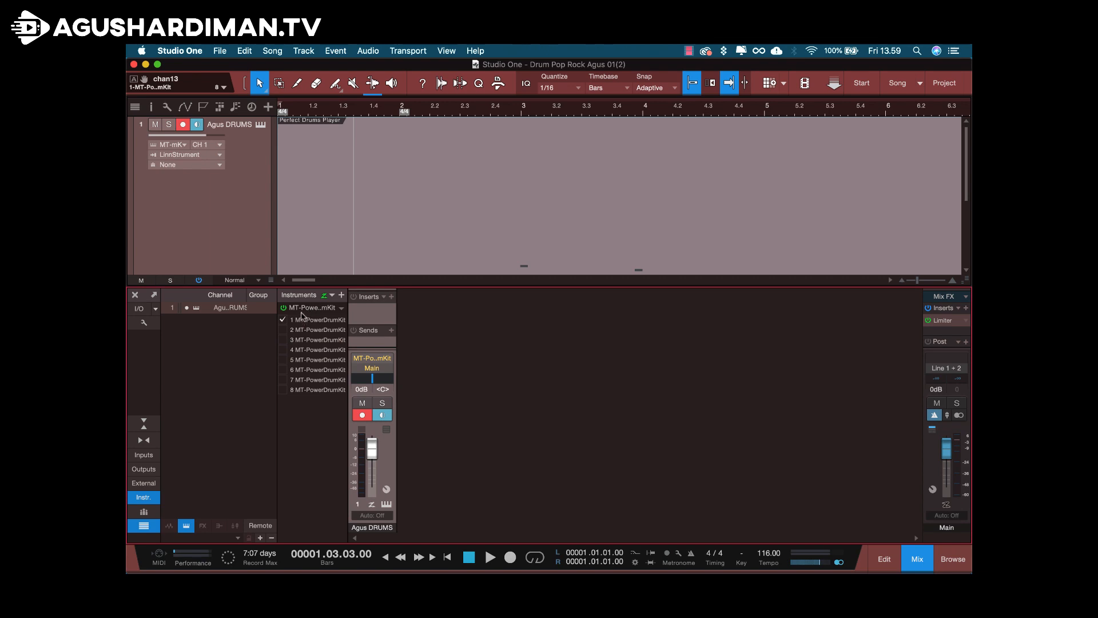
mouse_move(284, 333)
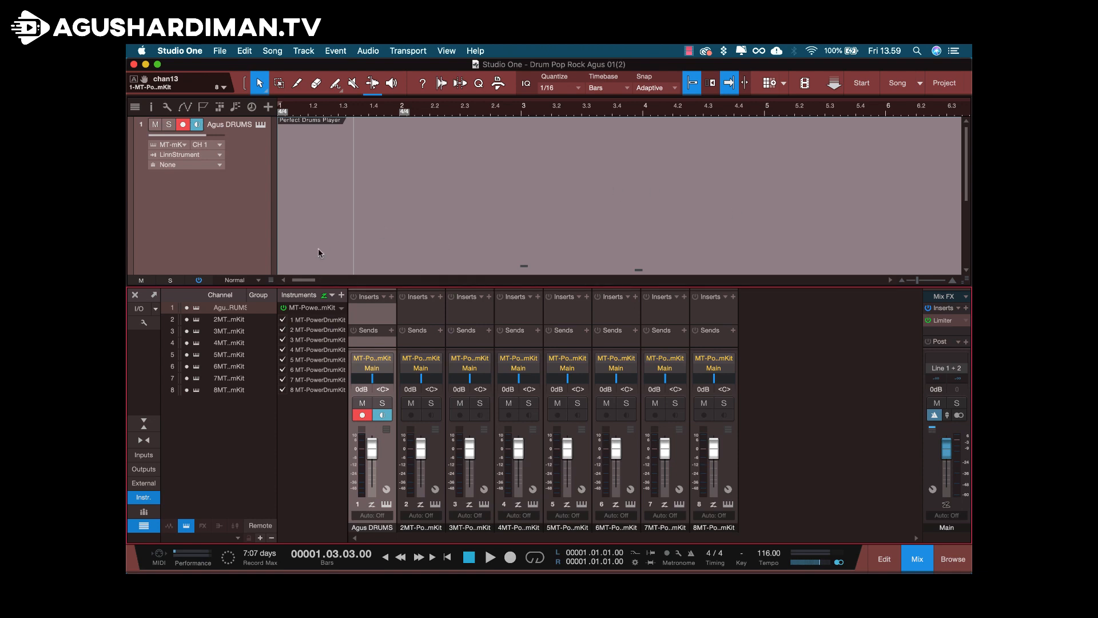
mouse_move(387, 465)
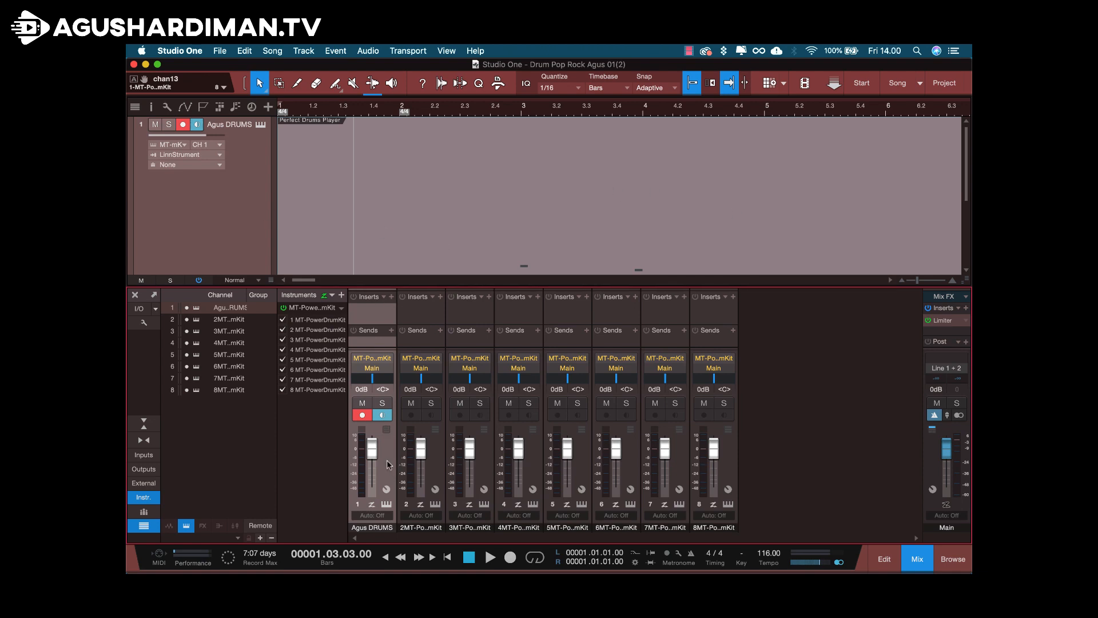
mouse_move(792, 430)
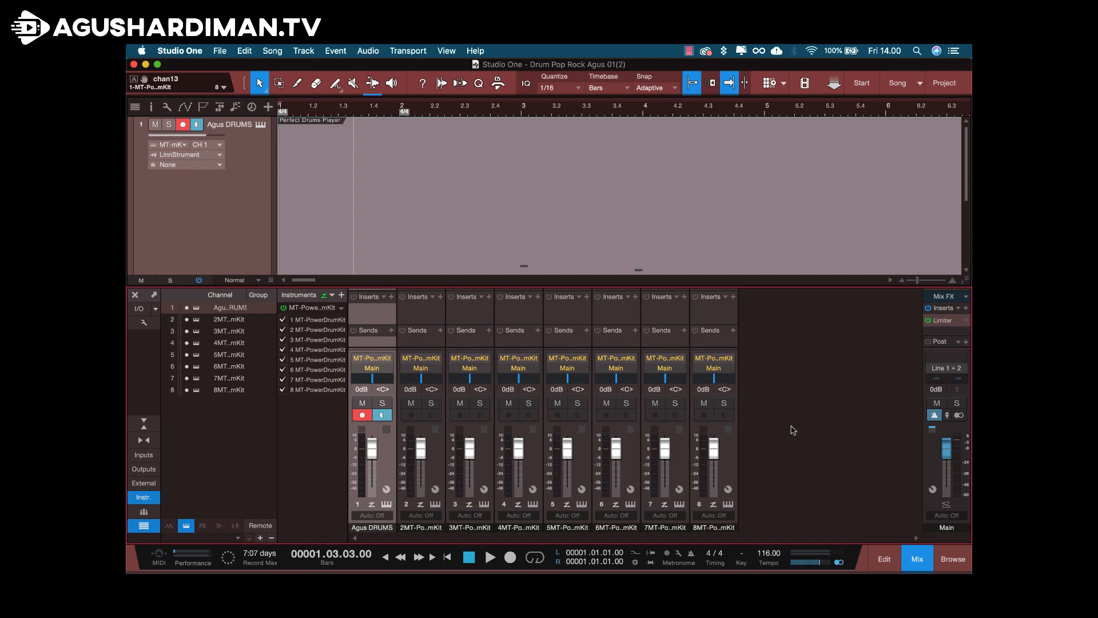
mouse_move(805, 449)
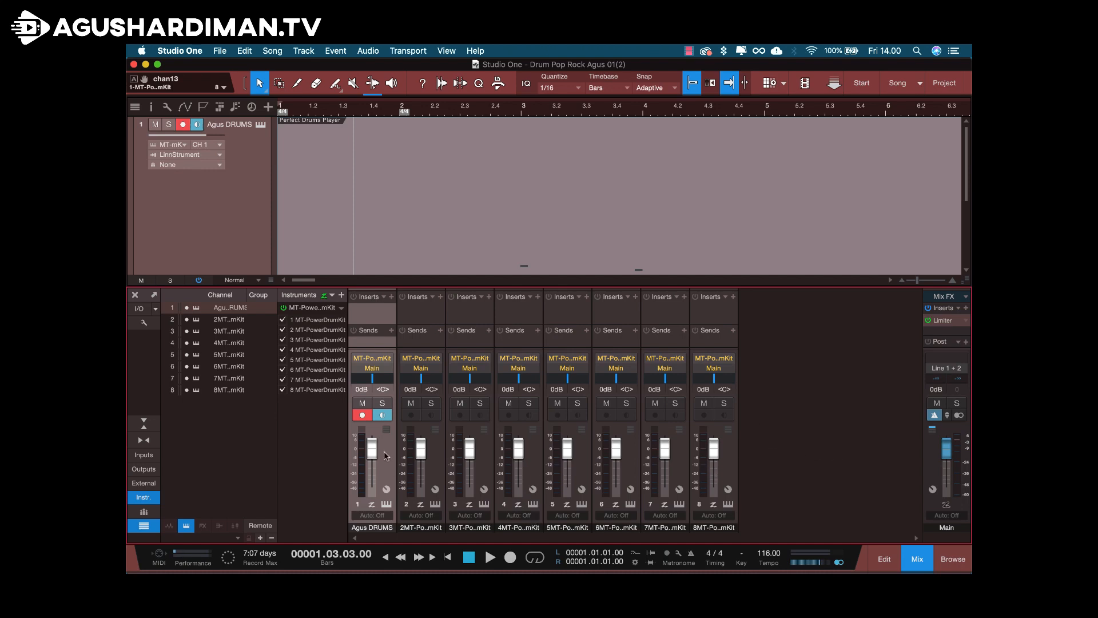
Step: Feed drum output 1 to a new bus named KICK and output 2 to a new bus named SNARE
right_click(384, 455)
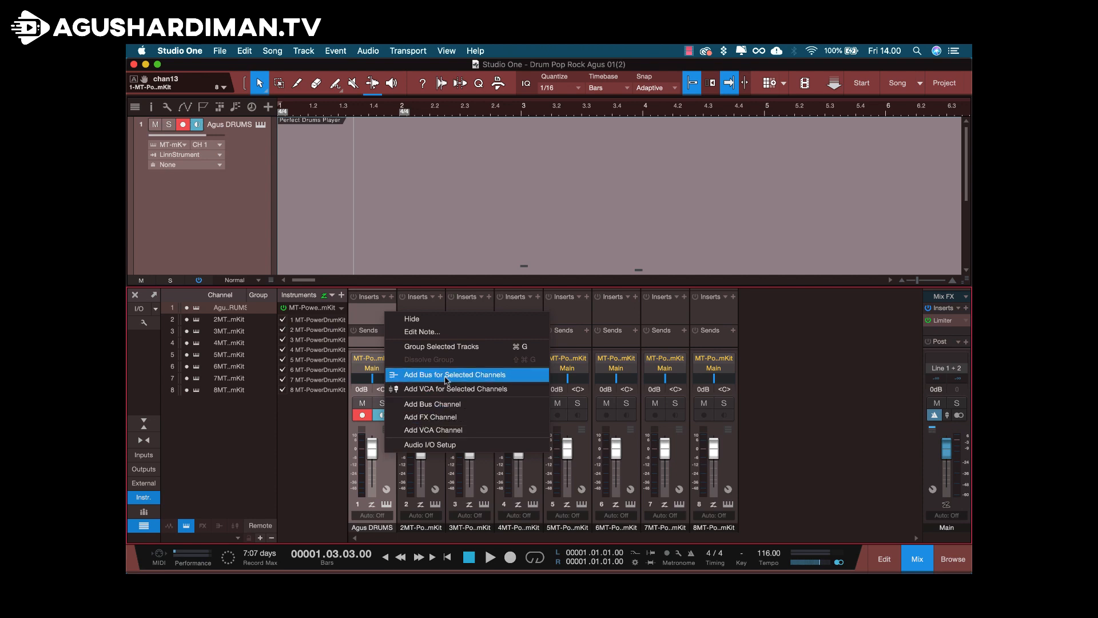
click(446, 374)
text(K)
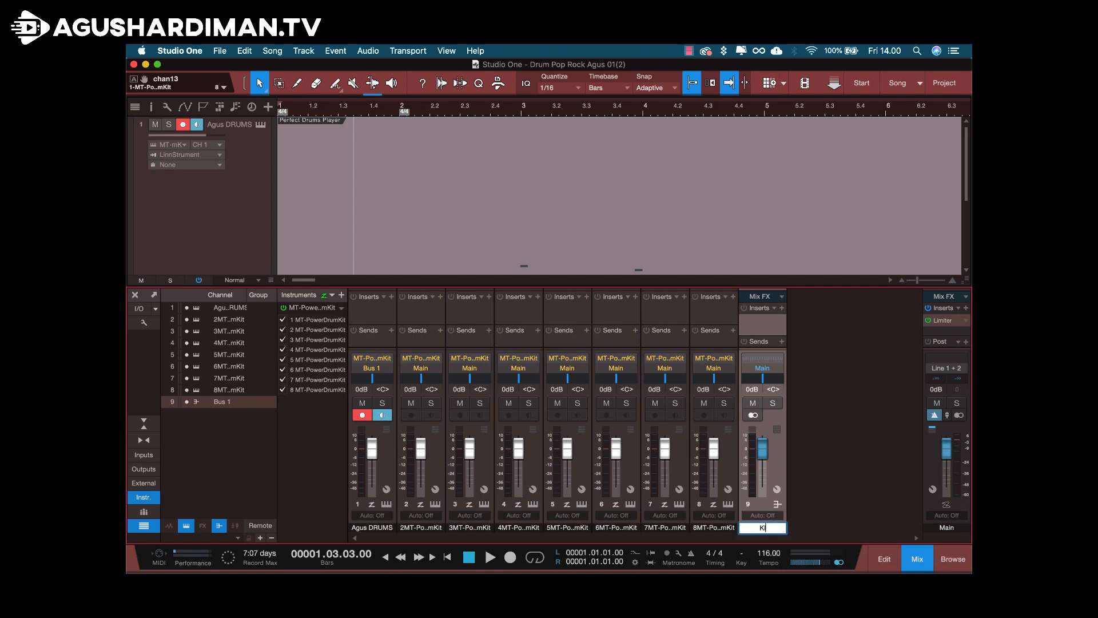
text(ICK)
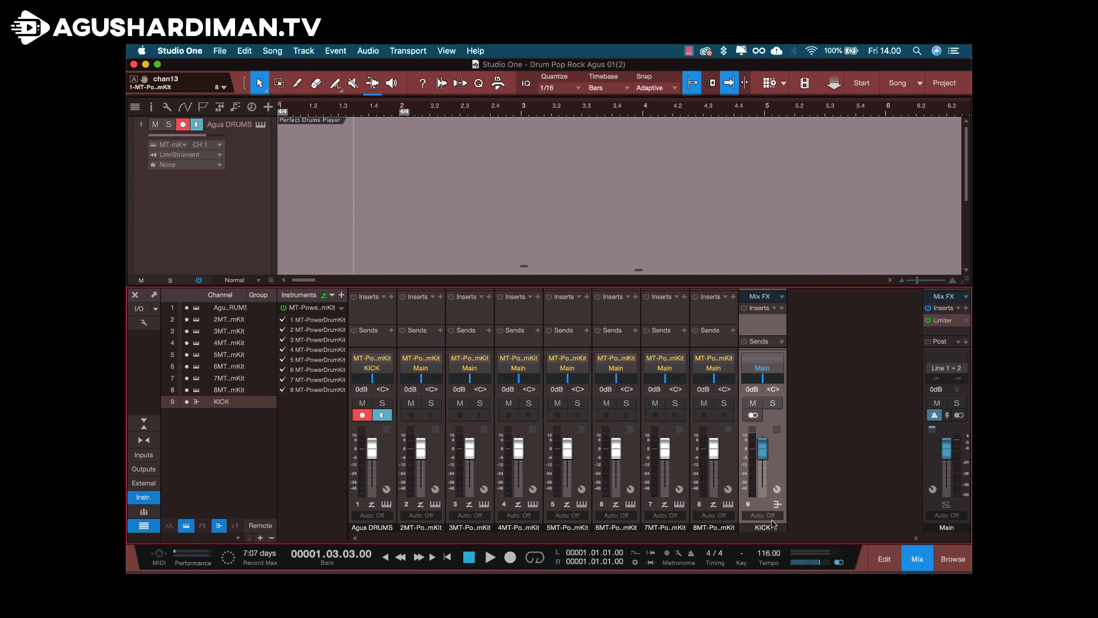
mouse_move(767, 536)
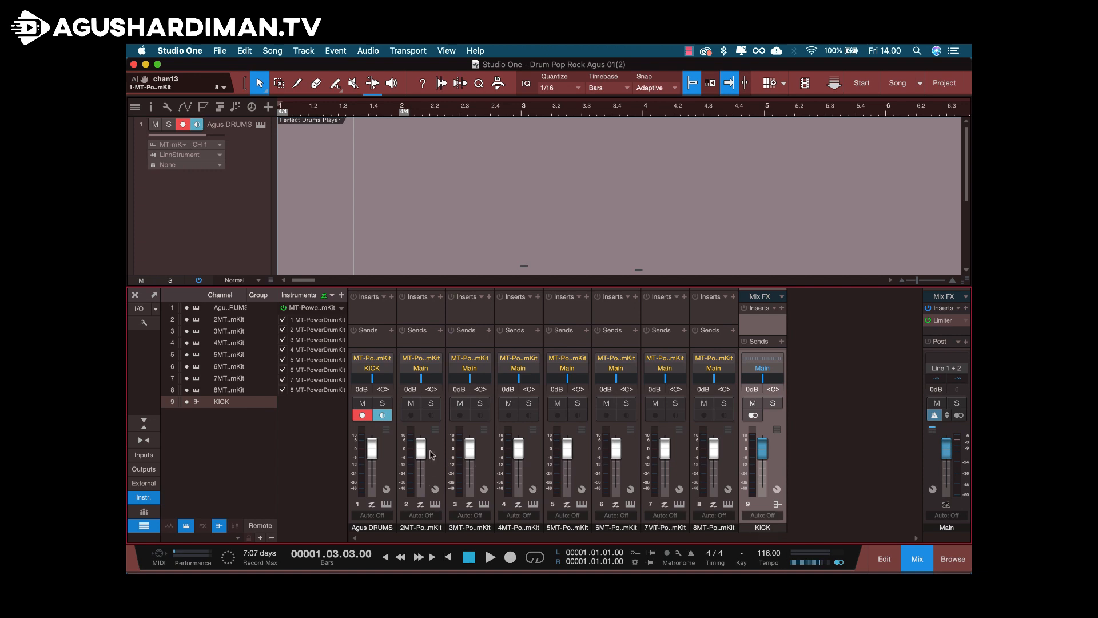
click(421, 366)
text(S)
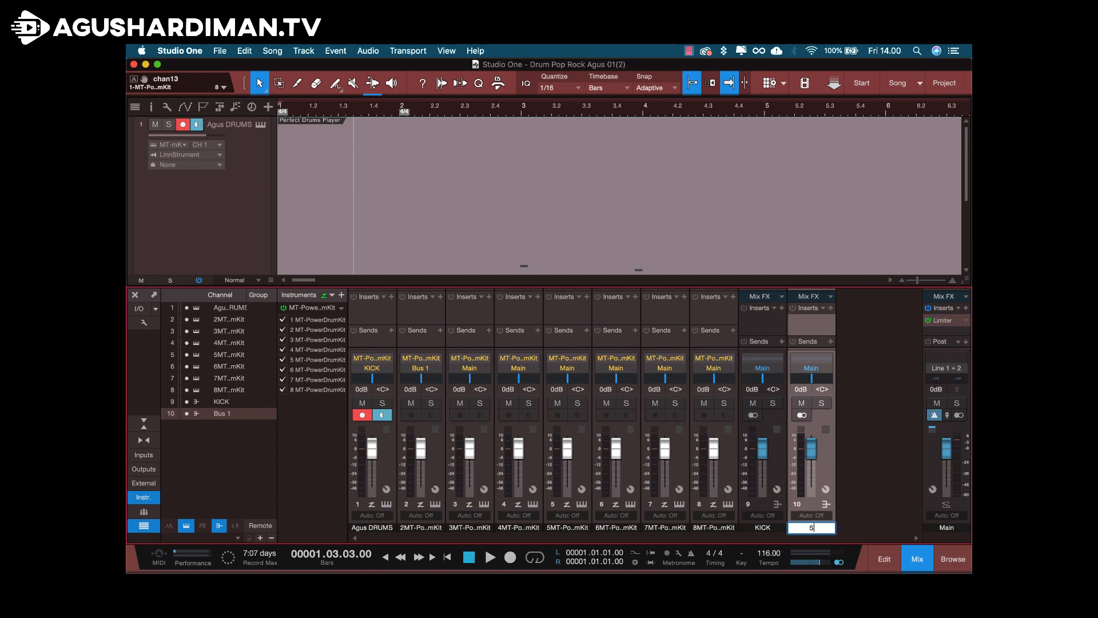
text(NARE)
text(CYM R)
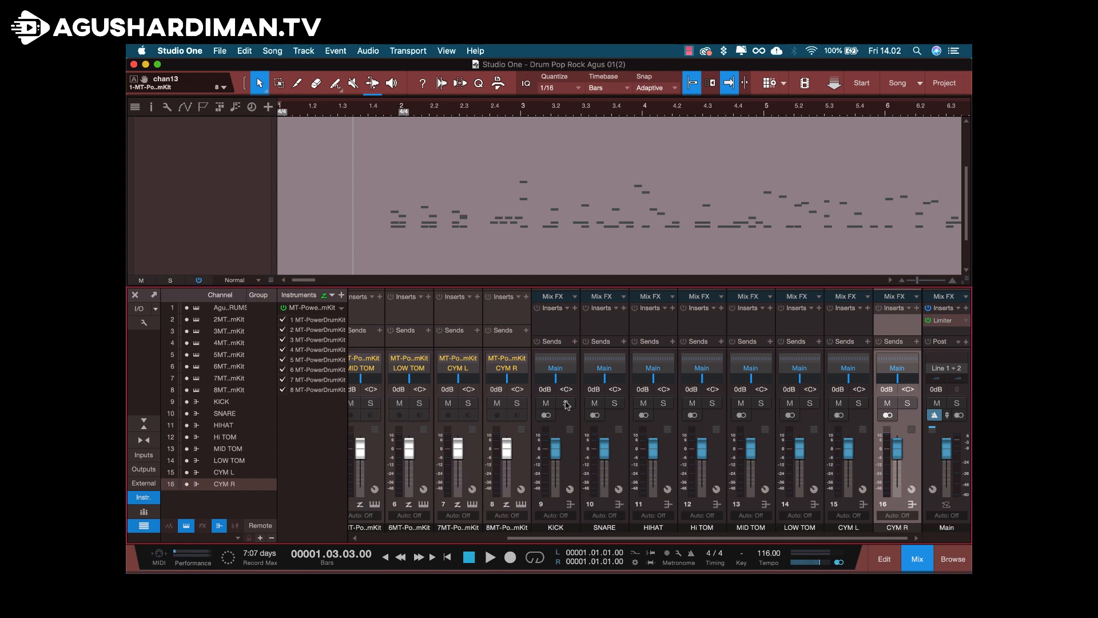
click(566, 402)
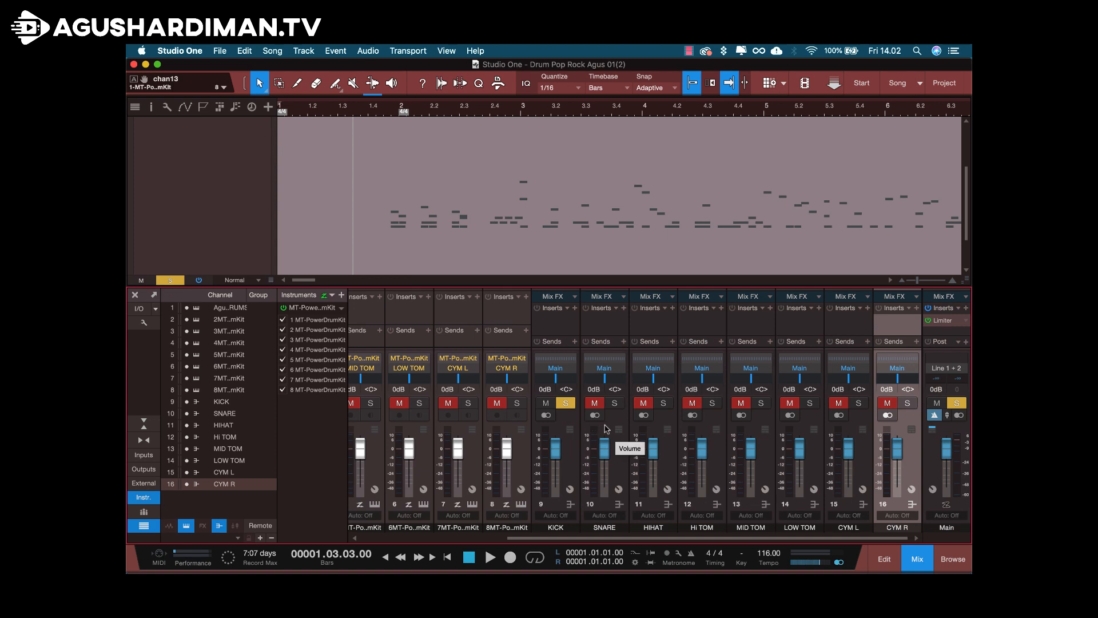
click(492, 557)
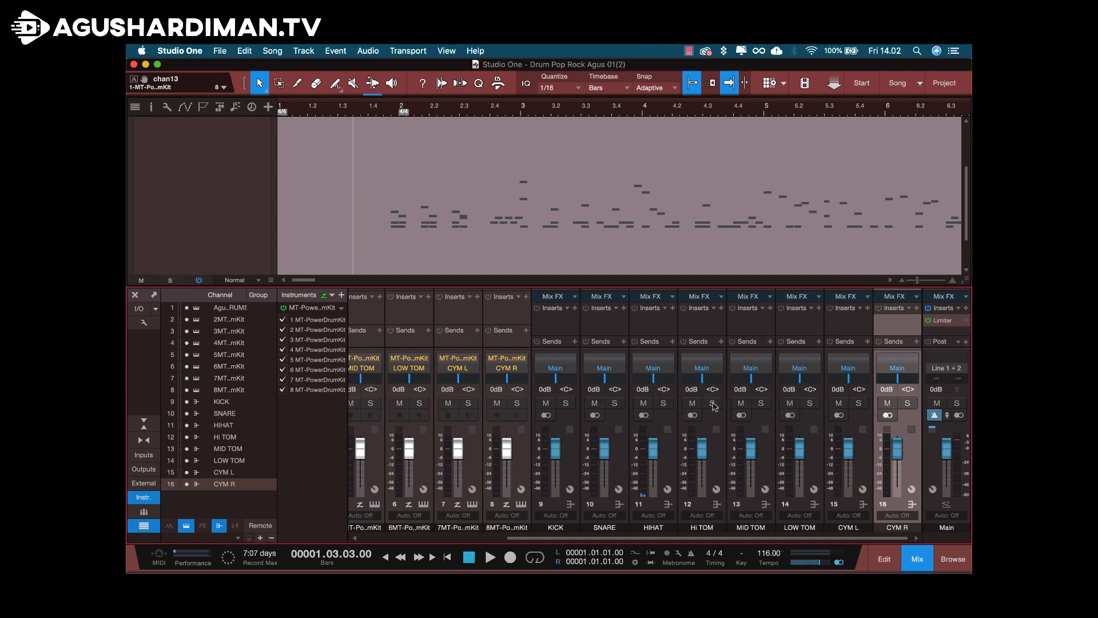
mouse_move(713, 405)
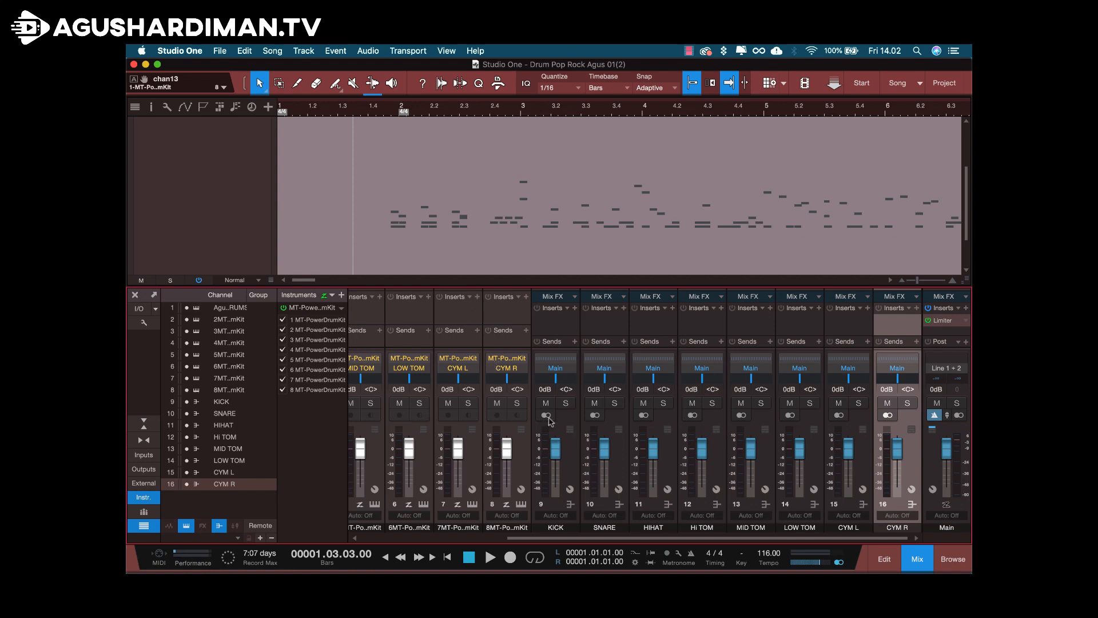
mouse_move(574, 427)
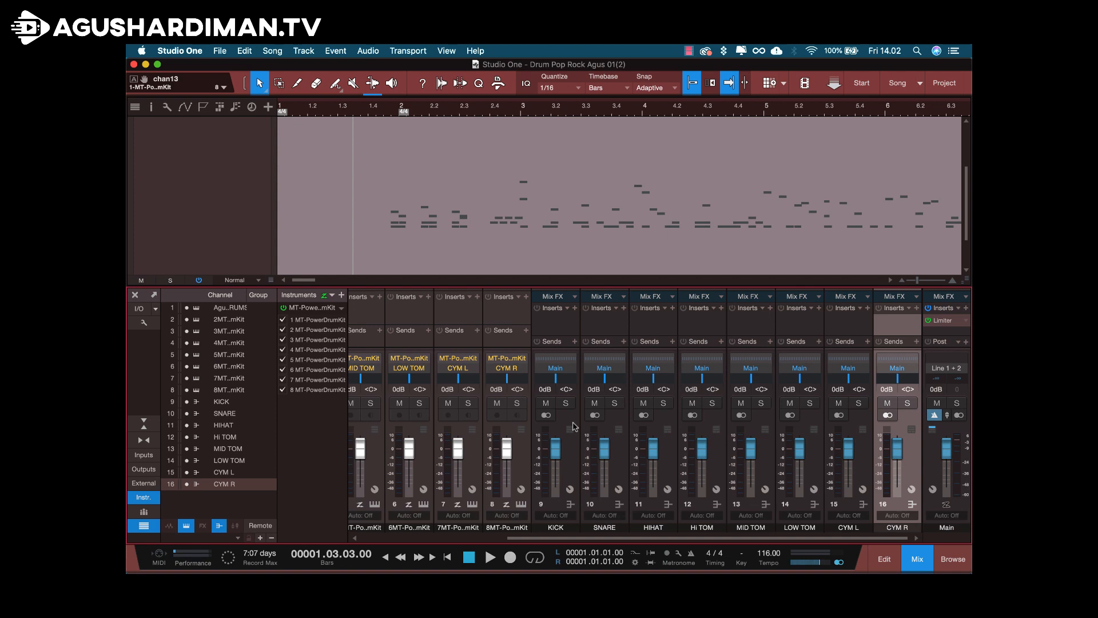
mouse_move(546, 419)
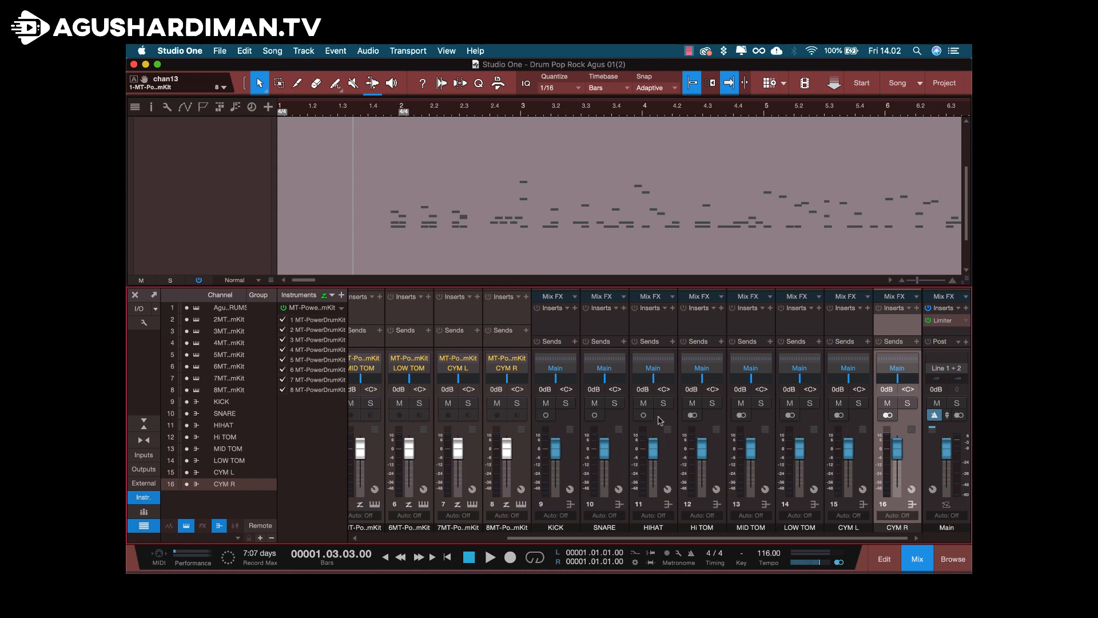
Step: Switch the drum buses KICK through CYM R from stereo to mono
click(743, 415)
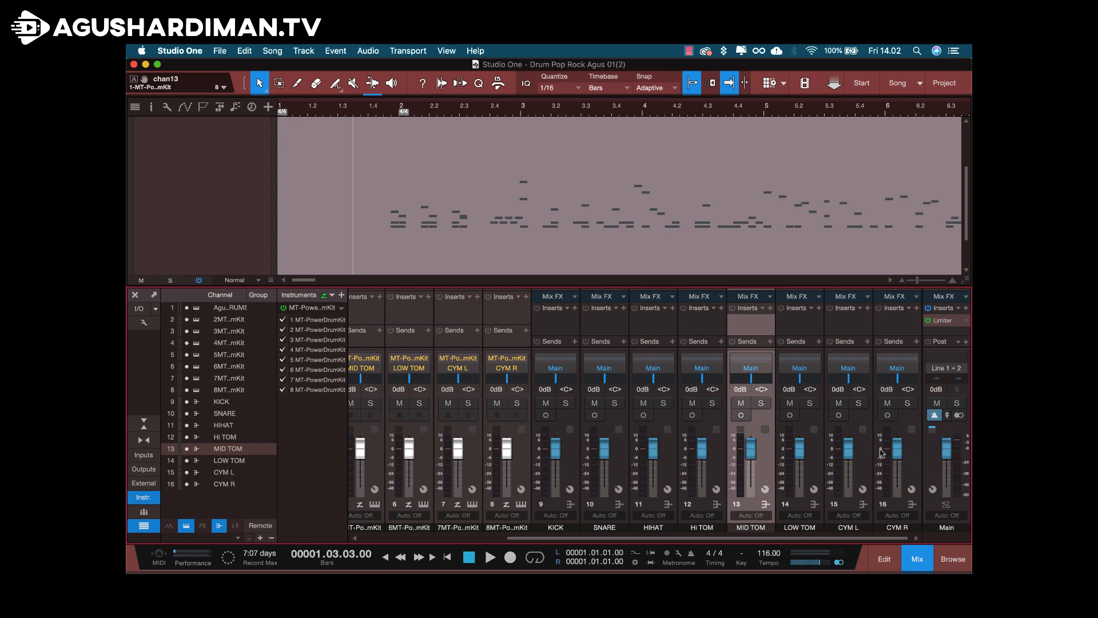
mouse_move(356, 105)
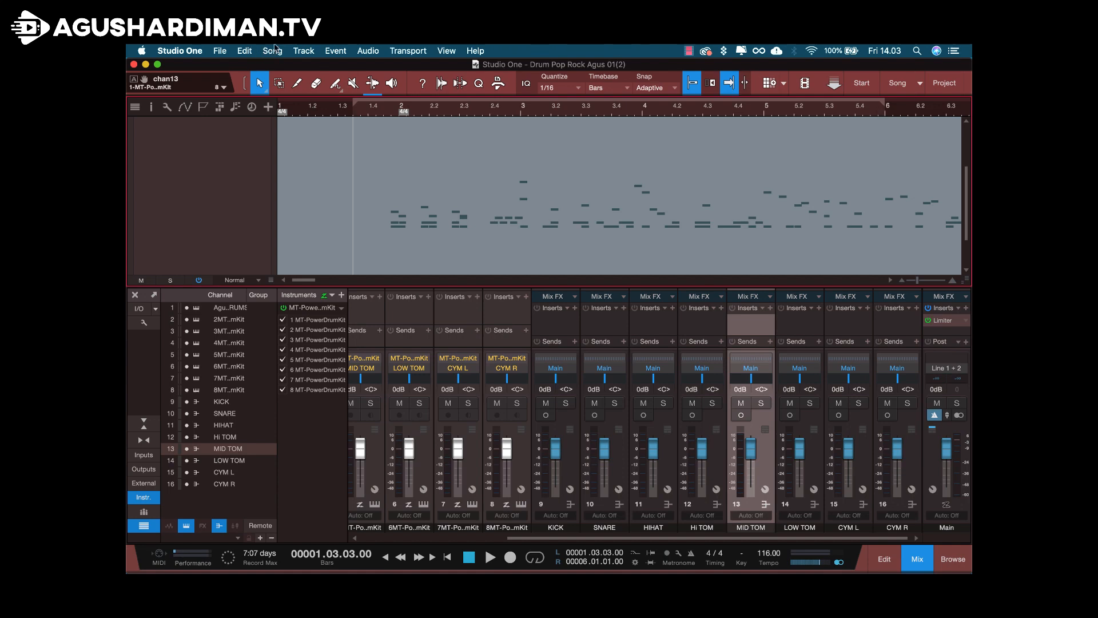
Step: In Song > Export Stems, clear all sources and tick only the drum buses KICK through CYM R
click(271, 51)
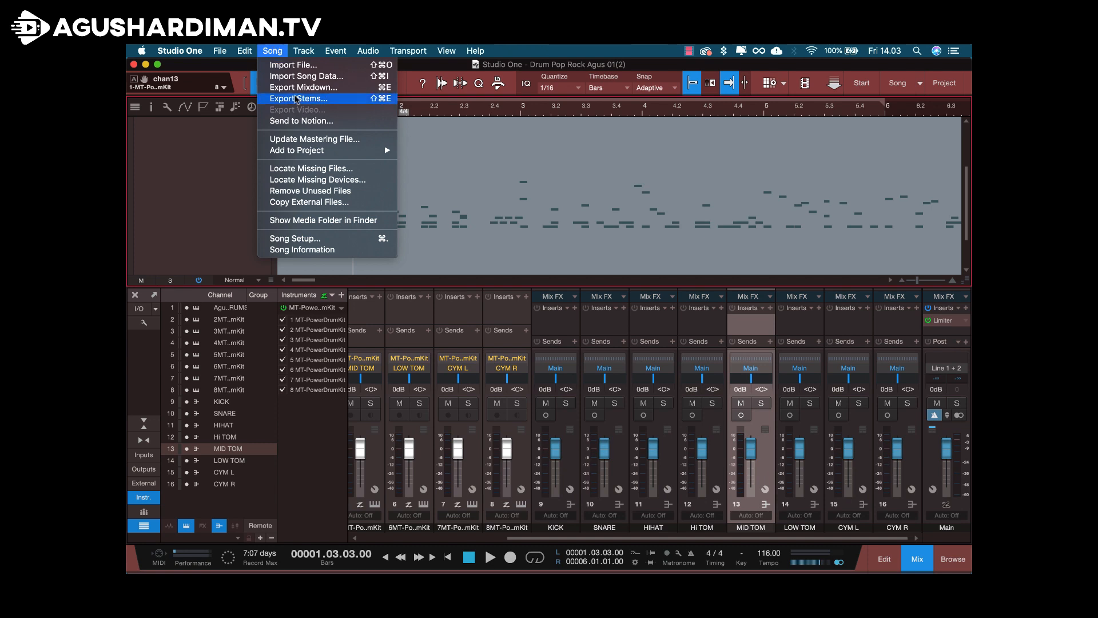
click(300, 97)
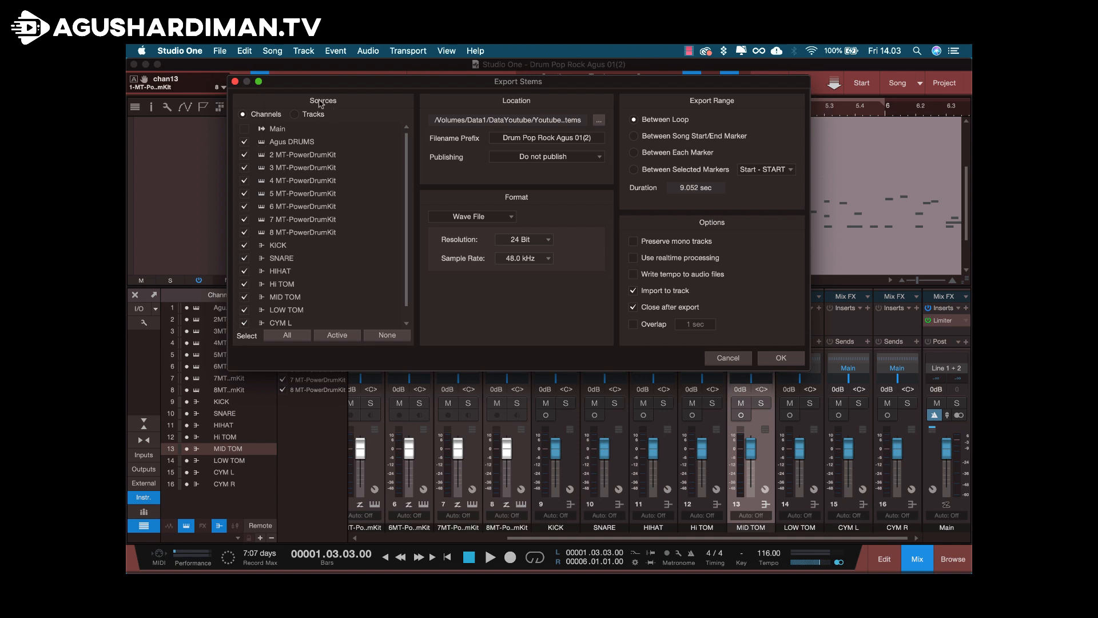
mouse_move(269, 231)
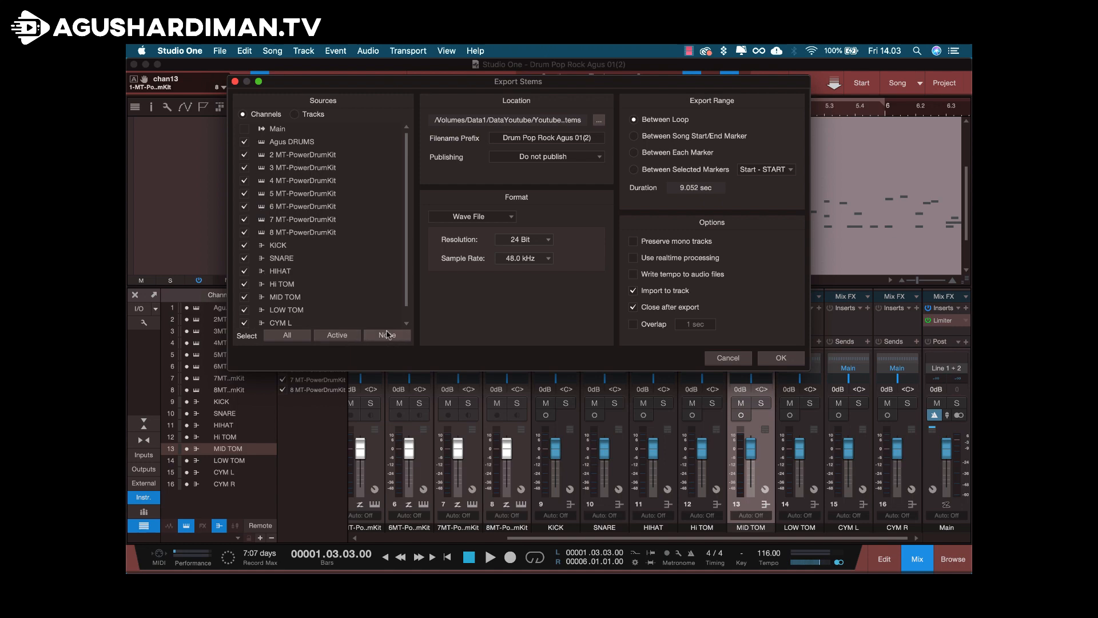
click(387, 334)
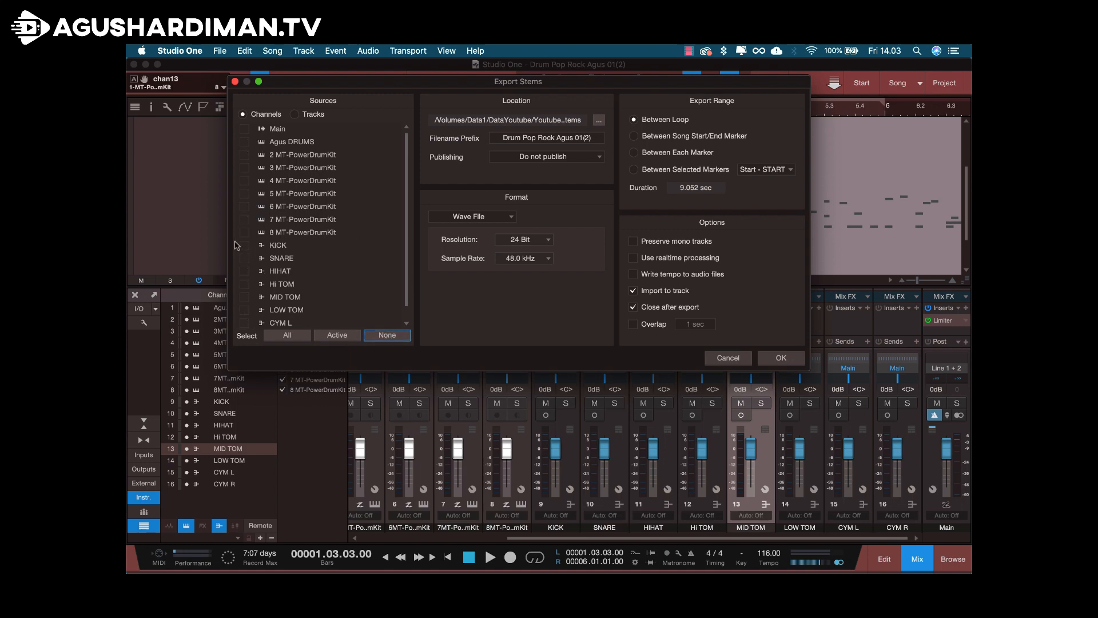
click(244, 258)
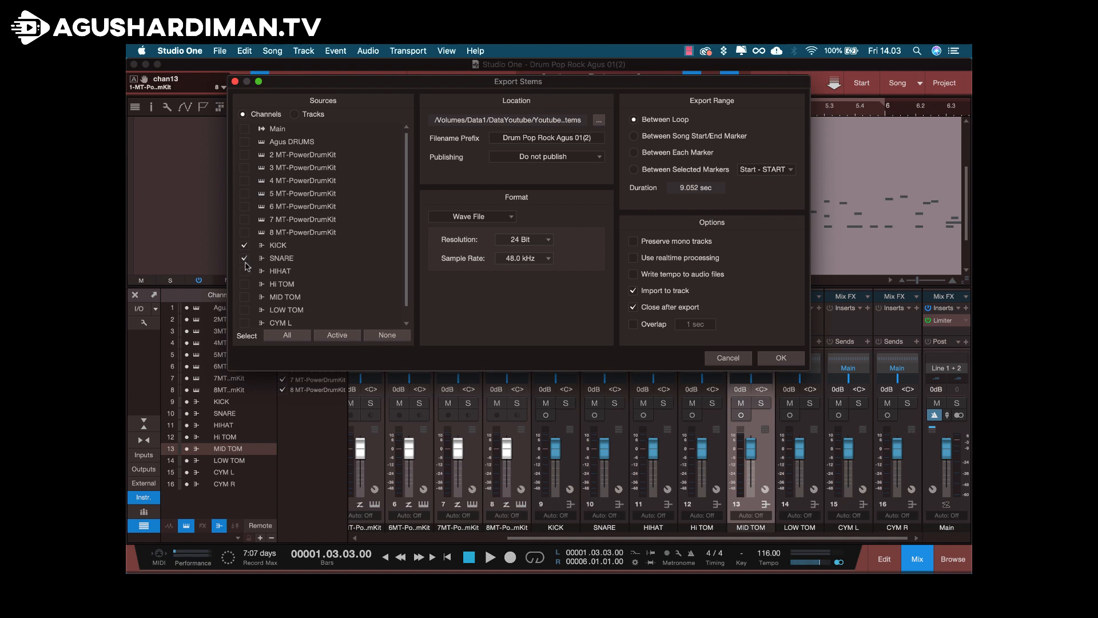
click(244, 271)
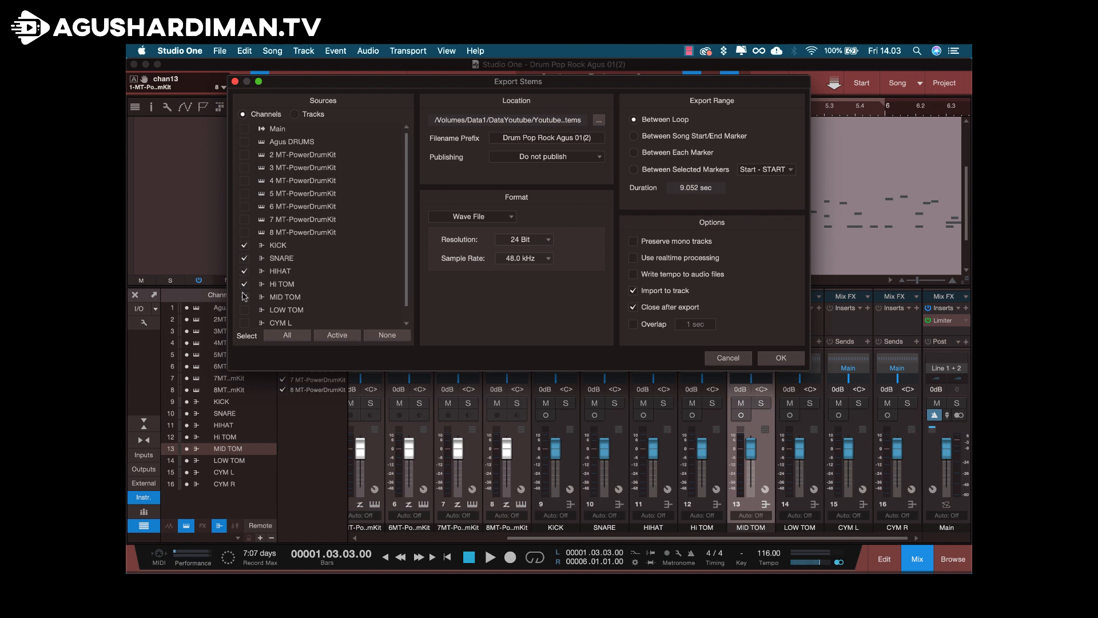
scroll(down, 3)
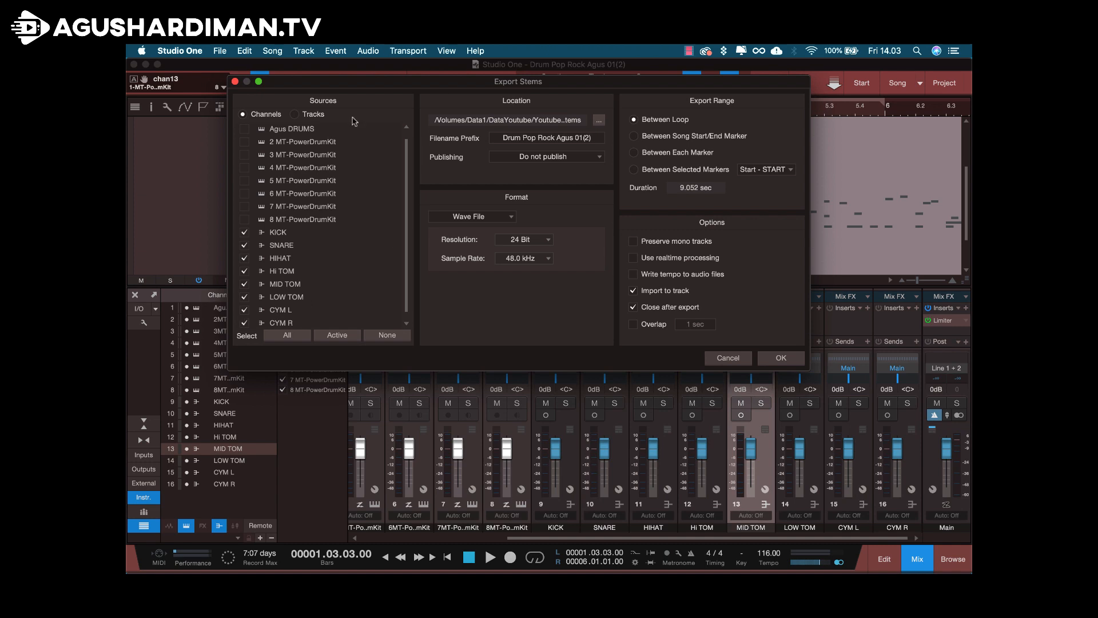
mouse_move(494, 134)
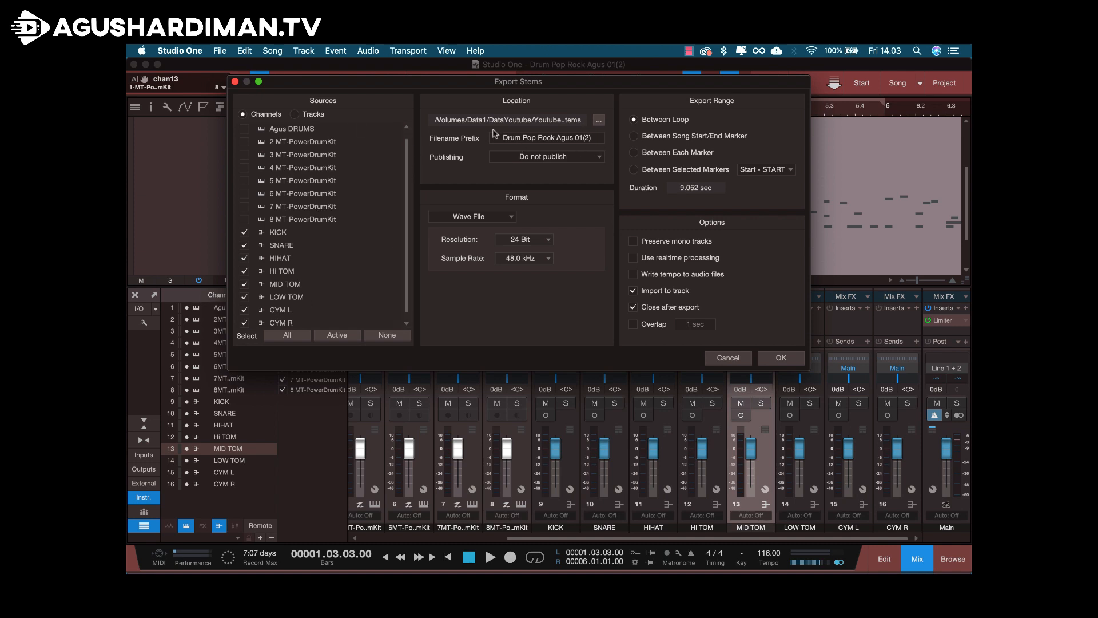
Step: Set the stem export filename prefix to DRUMS
click(546, 137)
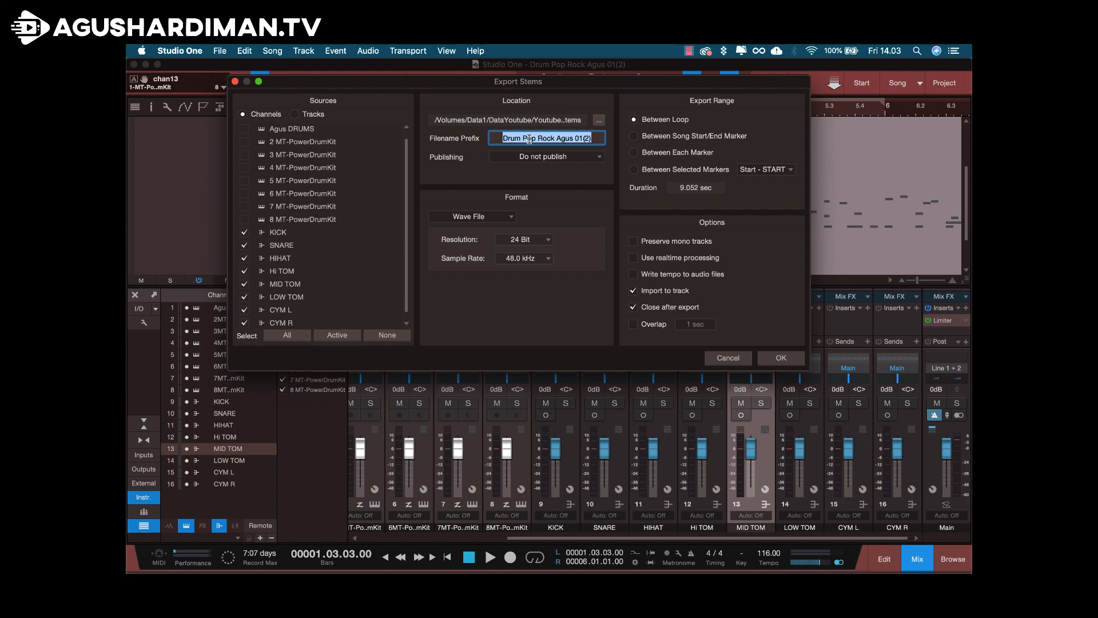
text(D)
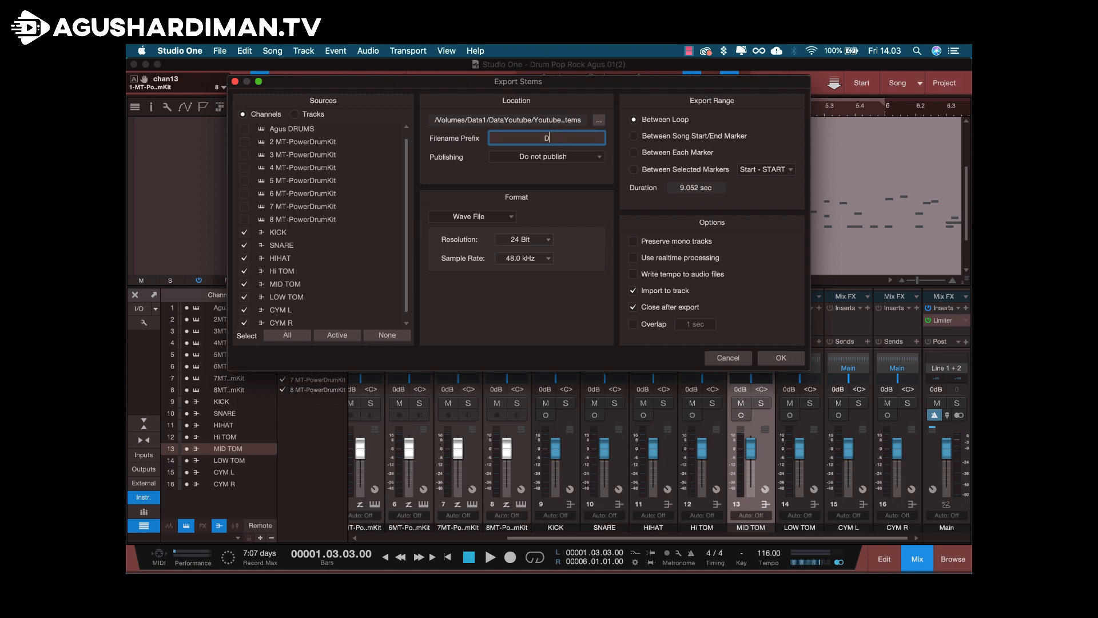
text(RUMS)
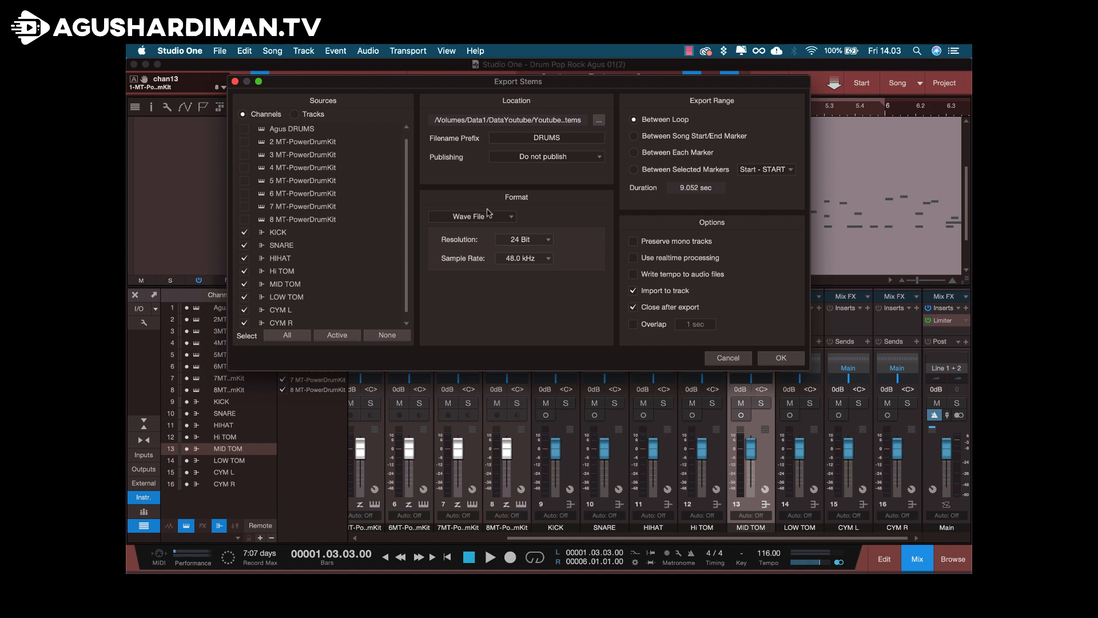
mouse_move(486, 228)
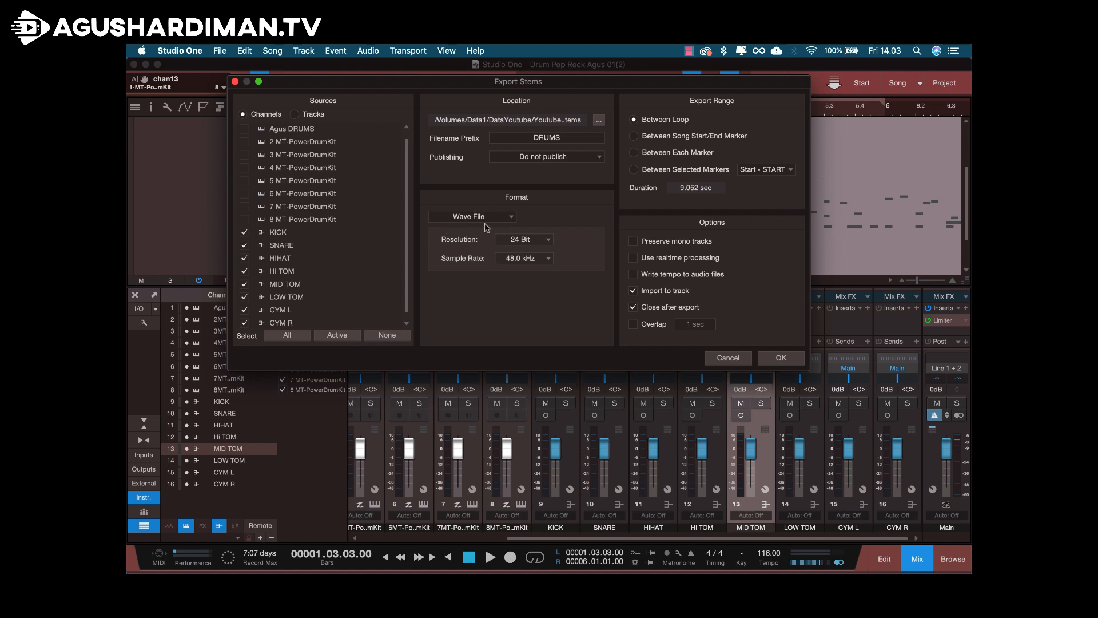
mouse_move(540, 243)
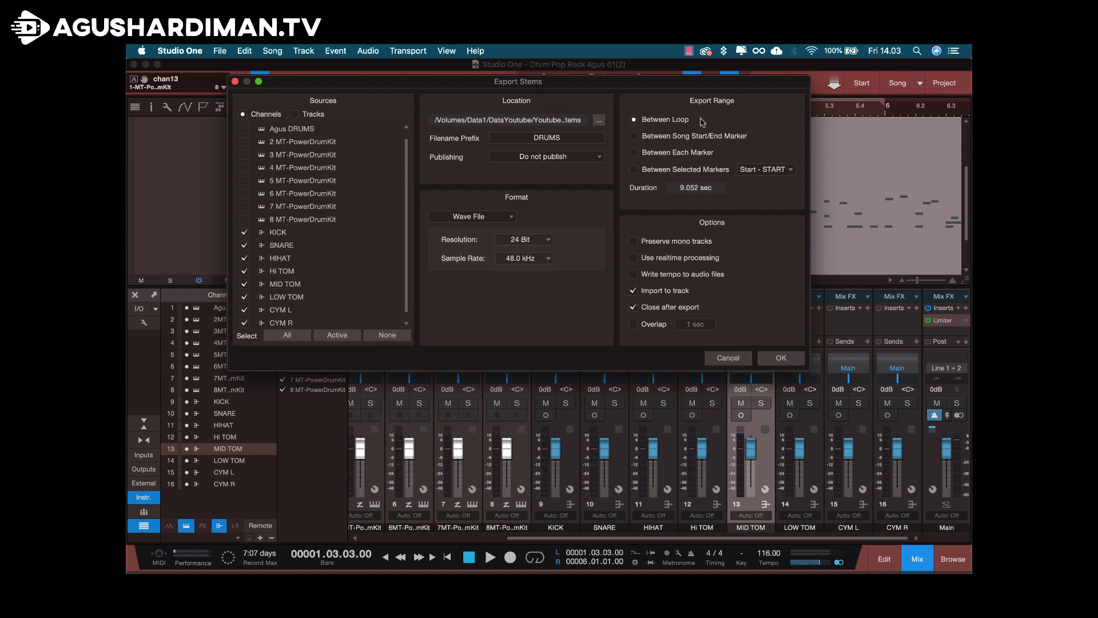
mouse_move(677, 142)
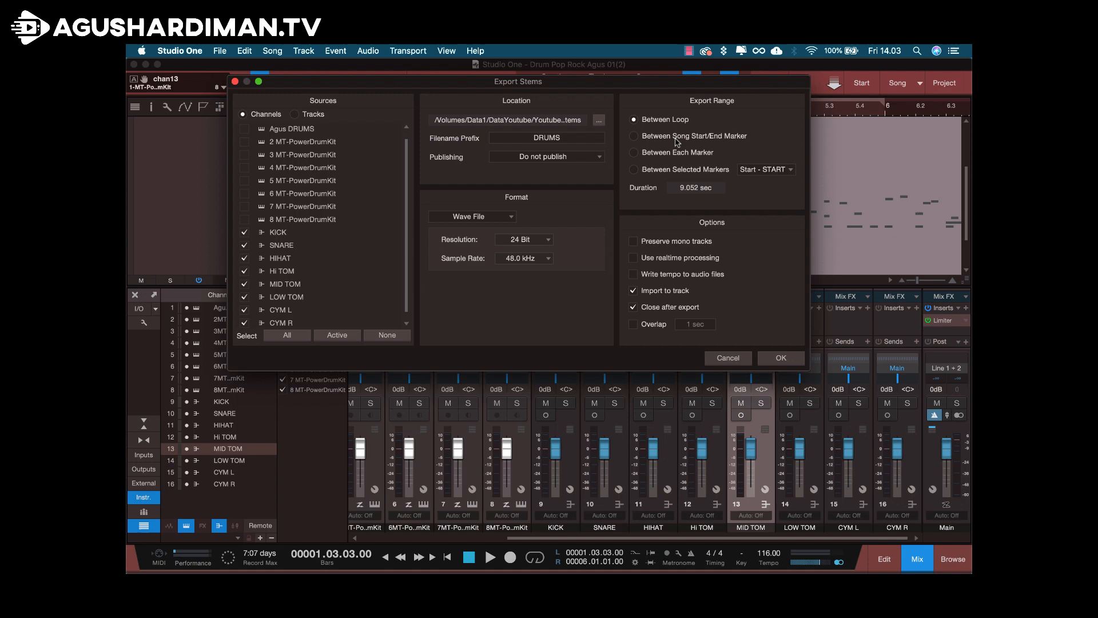
mouse_move(669, 327)
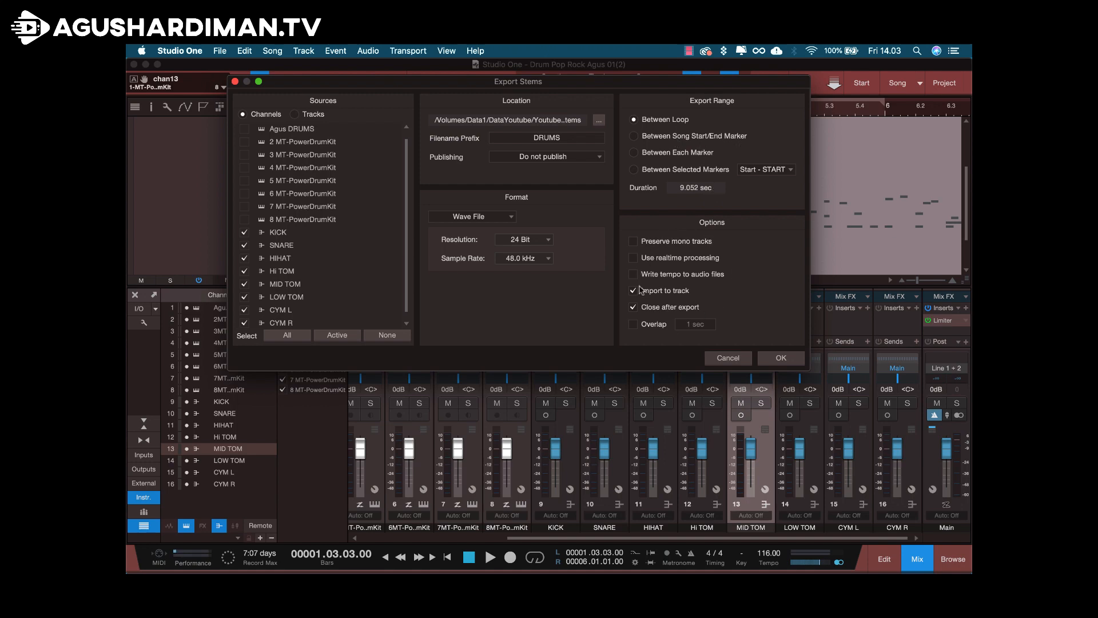
mouse_move(645, 309)
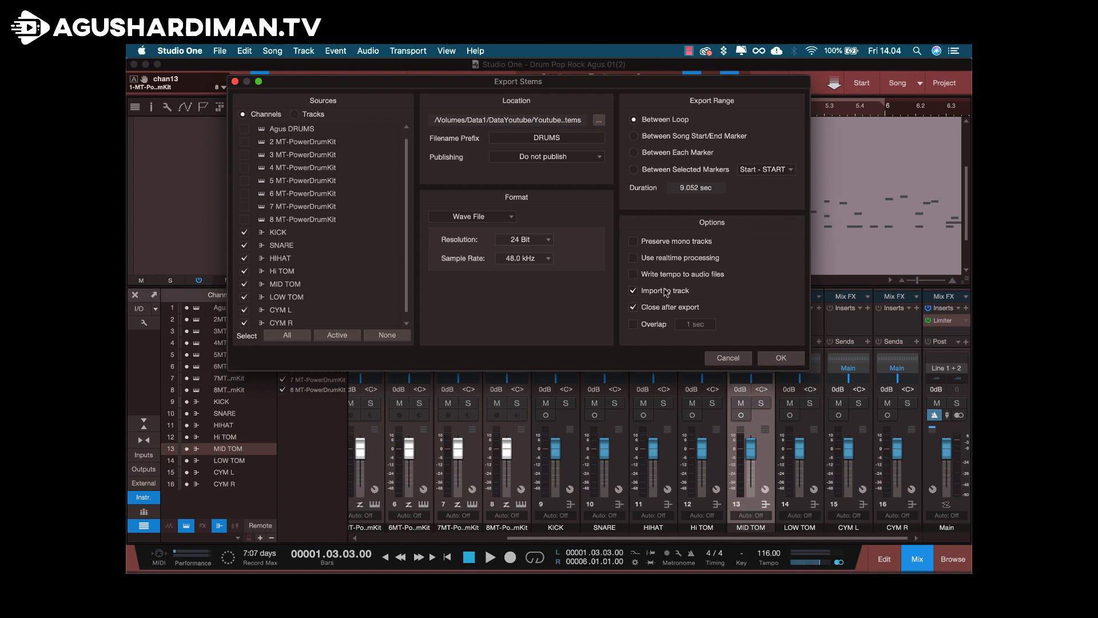
mouse_move(737, 303)
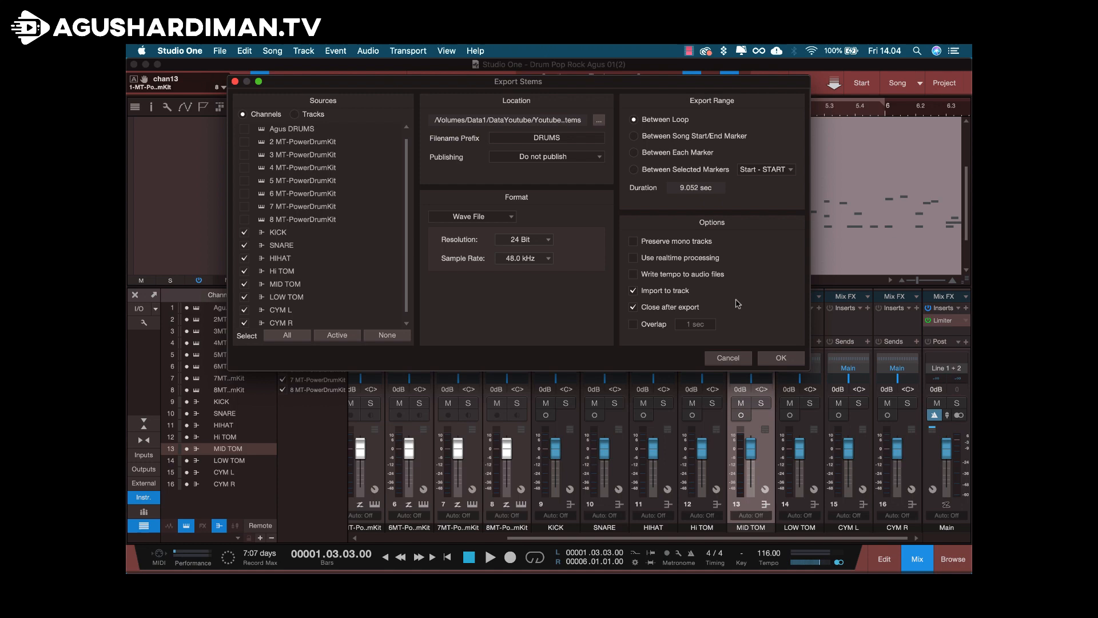
mouse_move(765, 271)
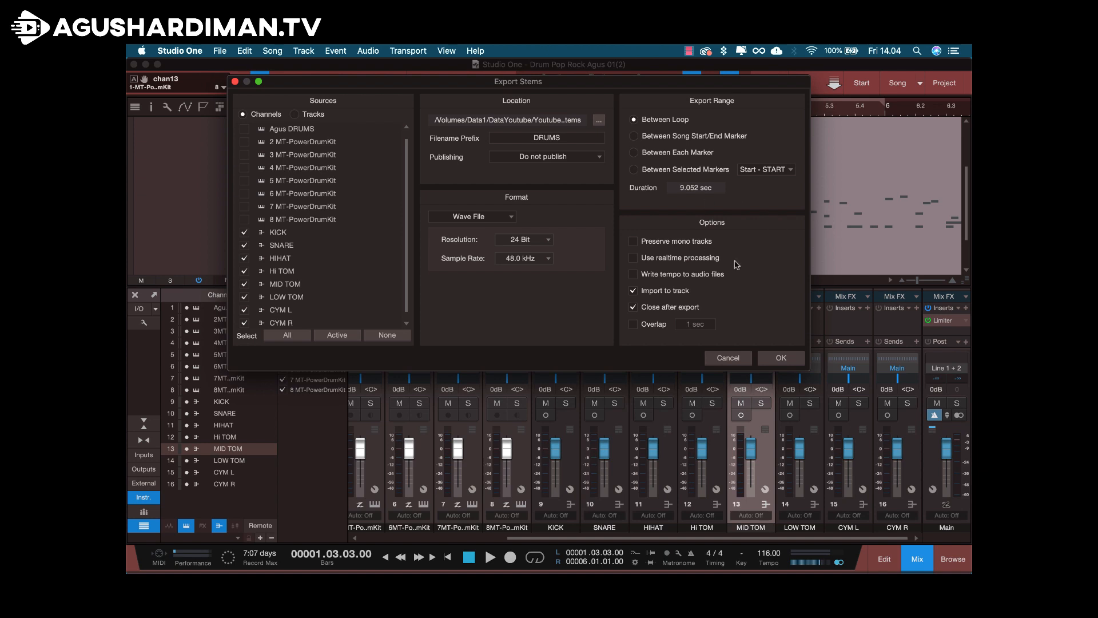
mouse_move(781, 358)
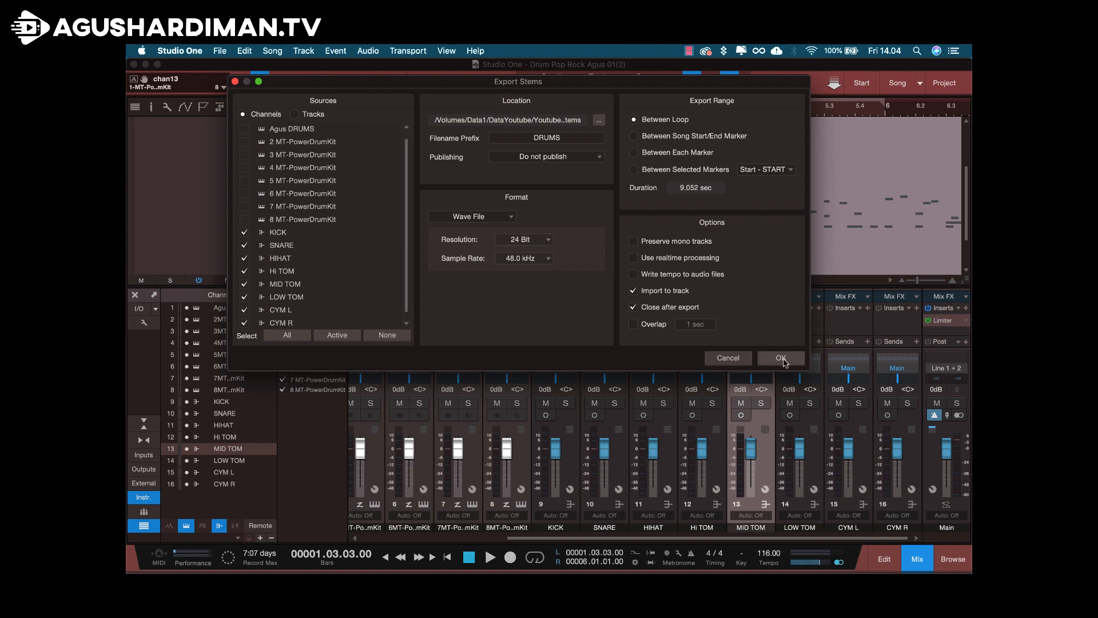
Step: Run the stem export and delete the exported files after the clipping warning
click(780, 358)
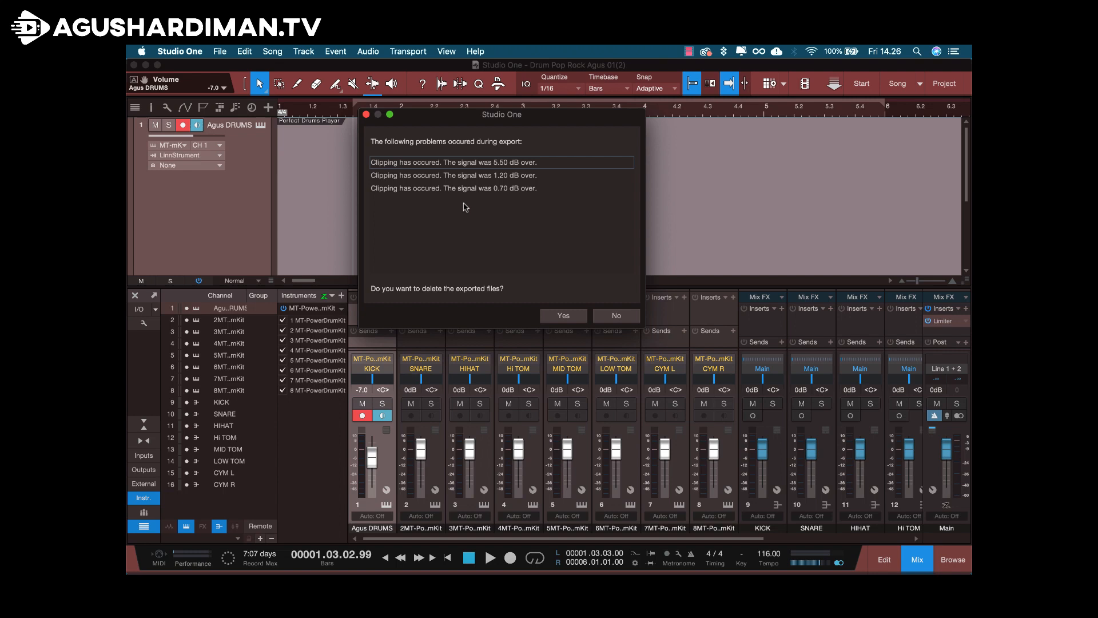
mouse_move(474, 158)
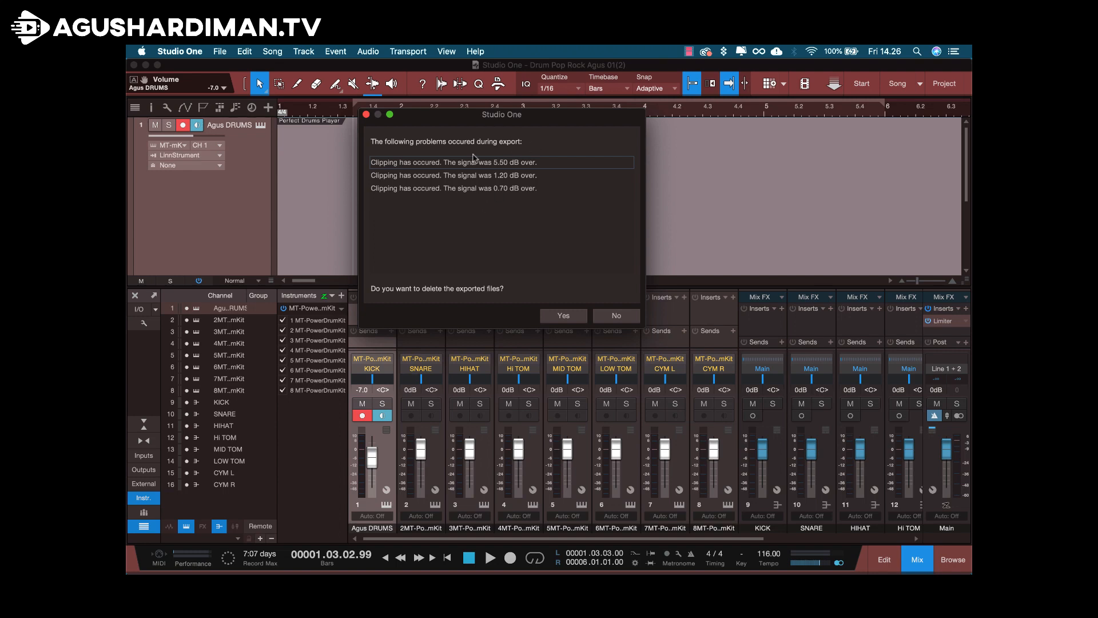
mouse_move(542, 303)
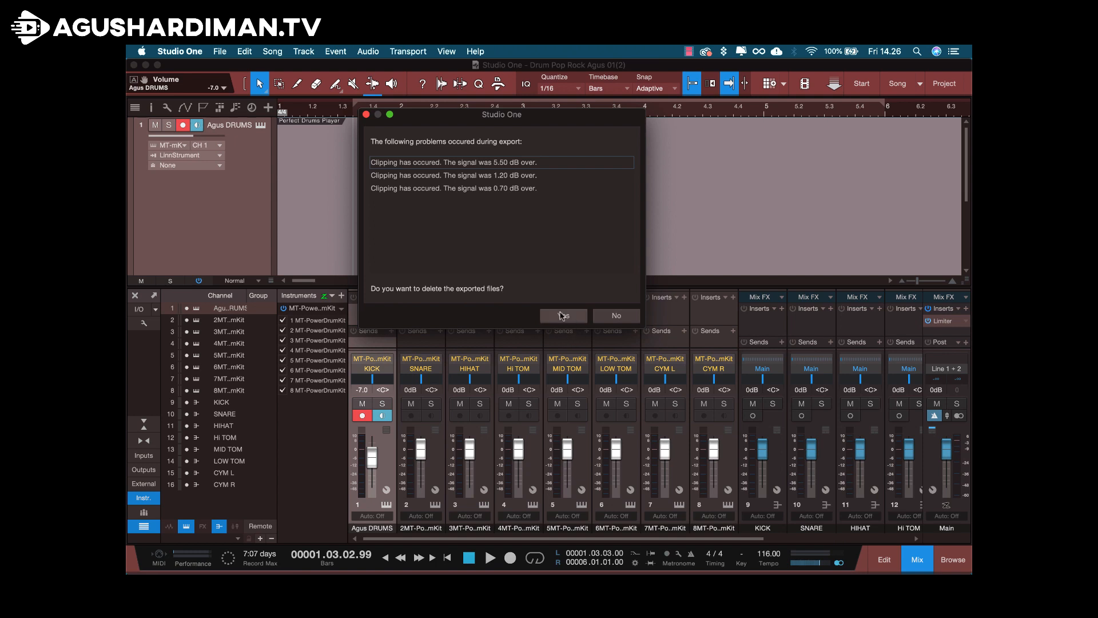
mouse_move(514, 206)
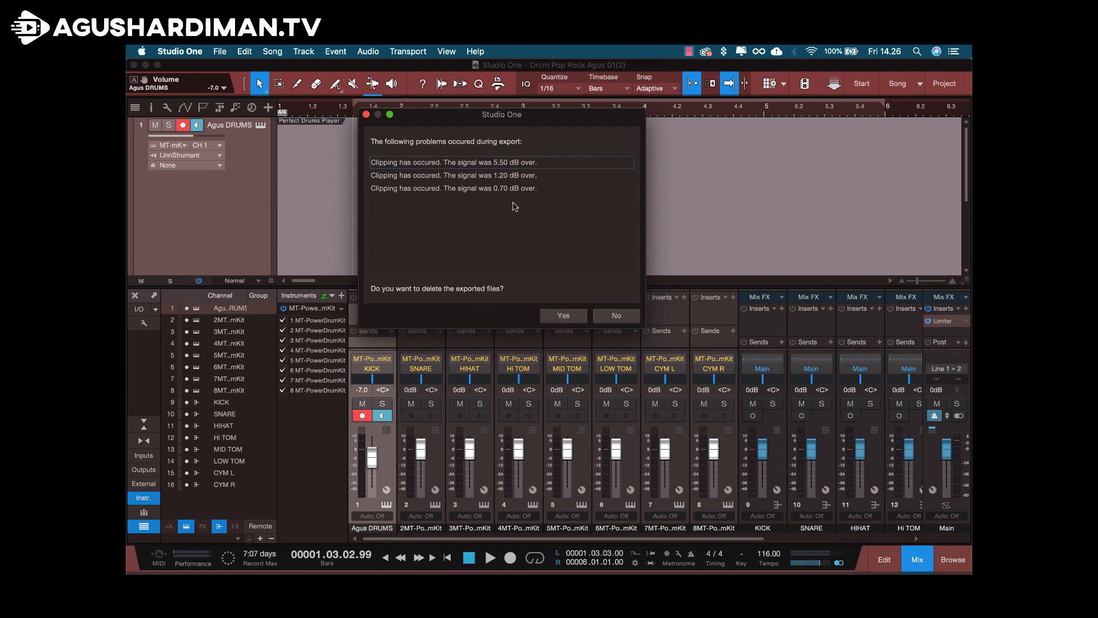
click(615, 315)
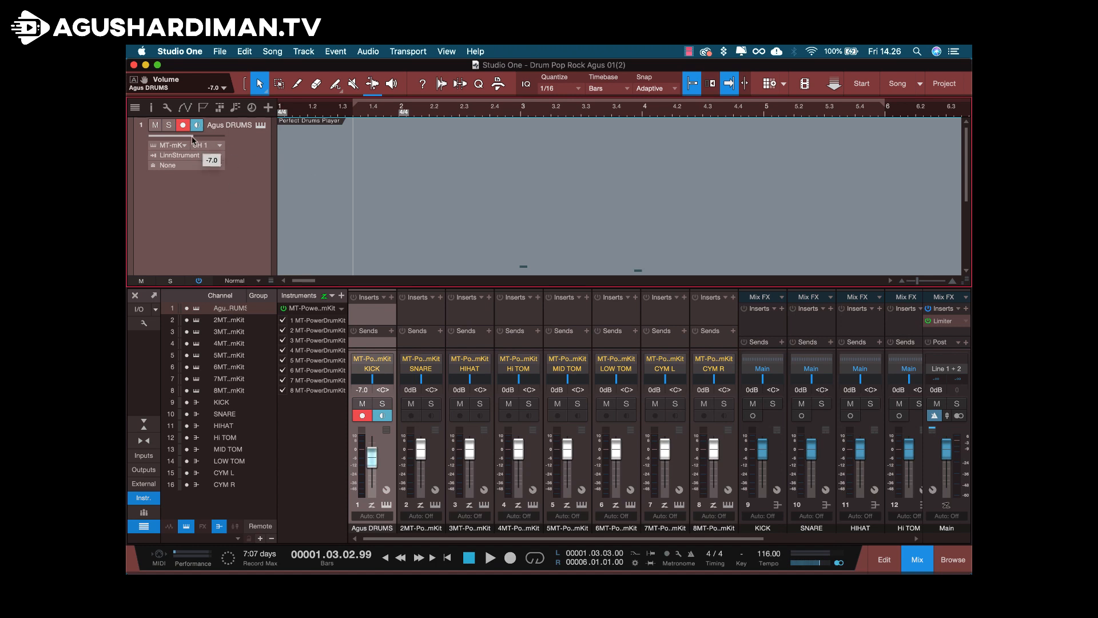
Step: Lower the Agus DRUMS fader to -11.7 dB and run Song > Export Stems again
drag(367, 453, 367, 464)
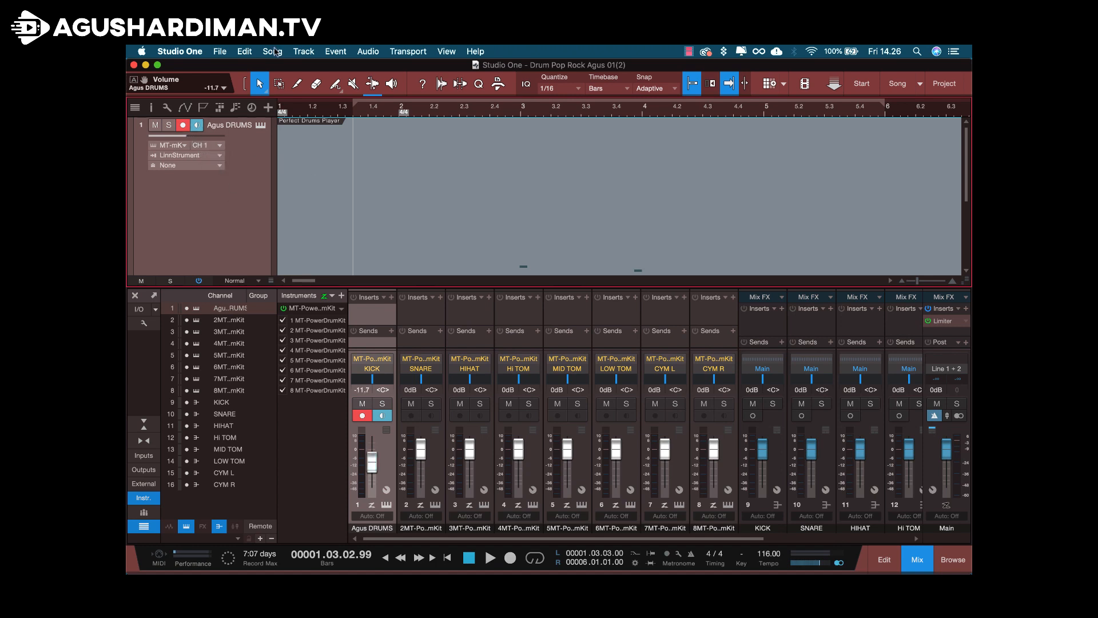
click(273, 51)
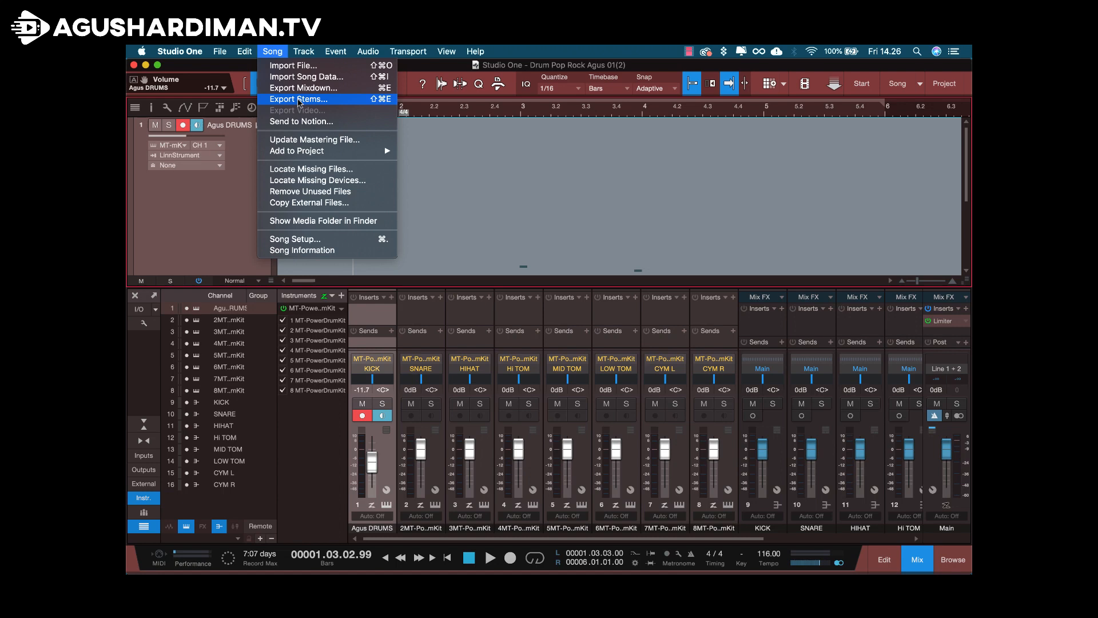
mouse_move(298, 99)
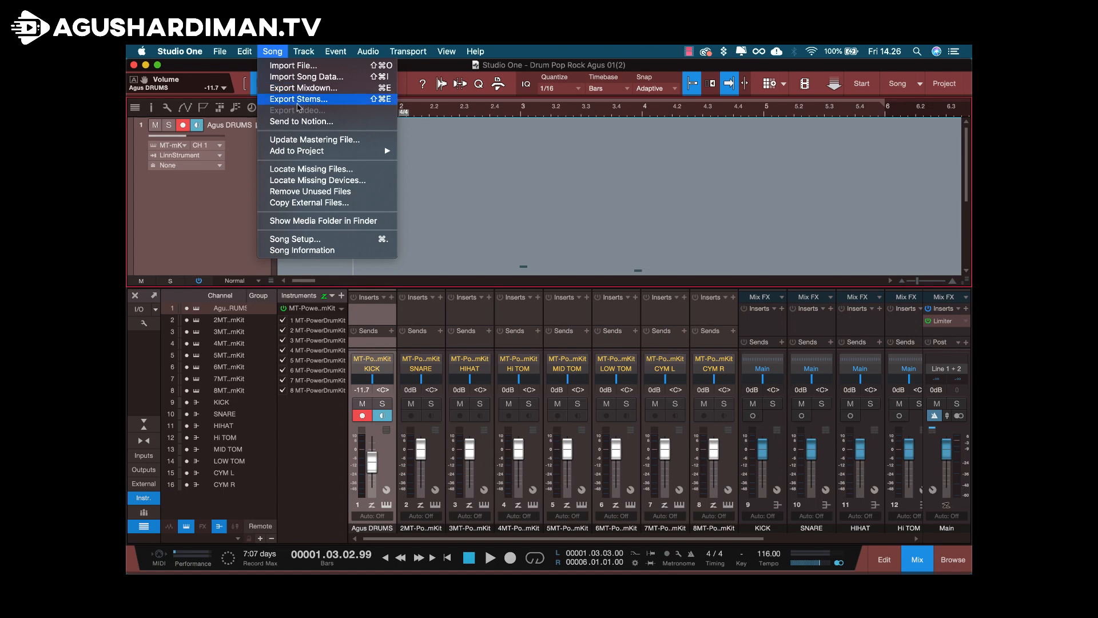
click(298, 99)
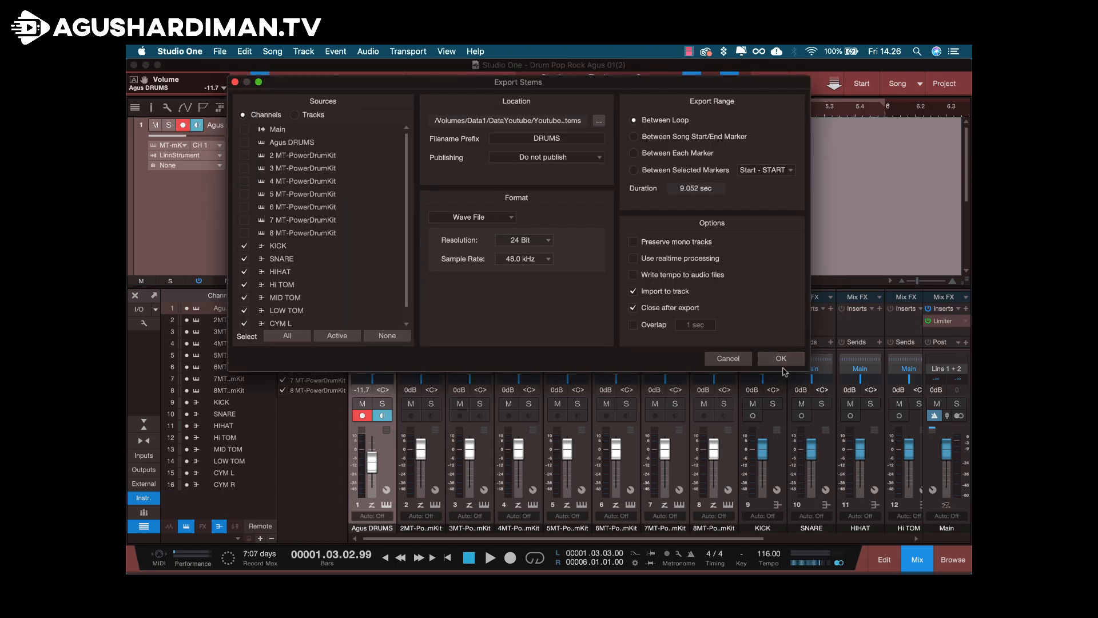
click(780, 358)
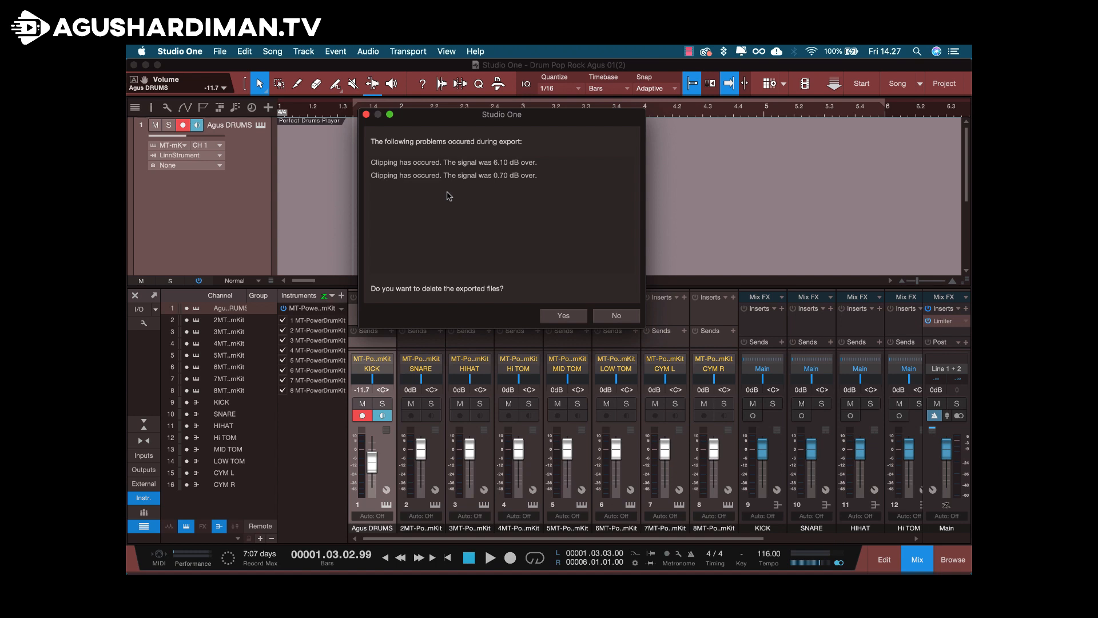
mouse_move(389, 307)
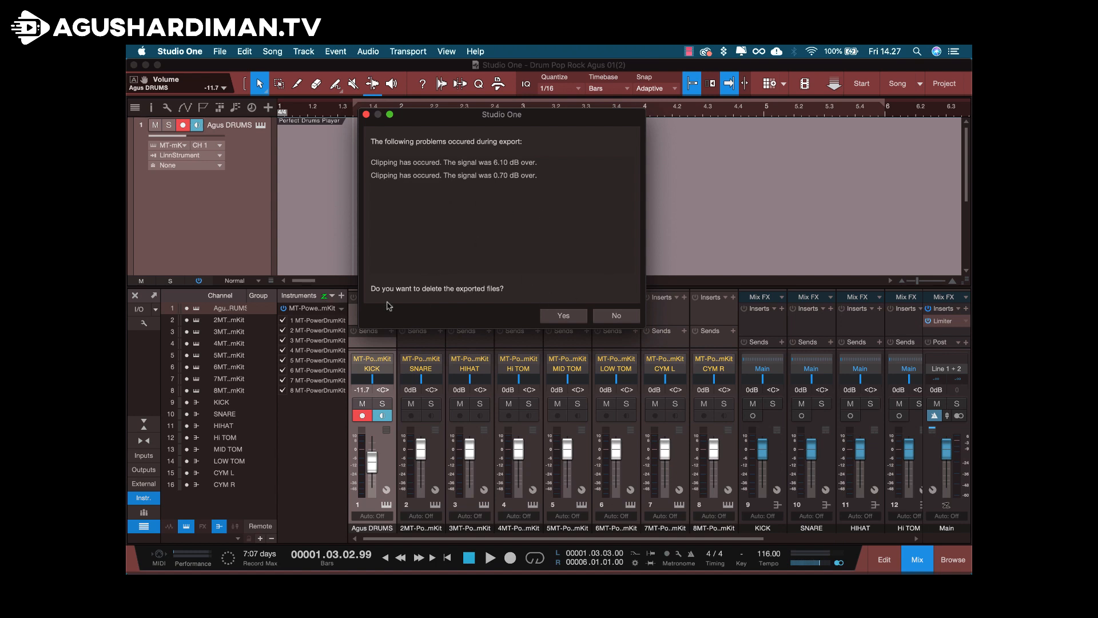
Step: Keep the exported files, return to the track view, and solo and play the kick stem to check it
click(615, 315)
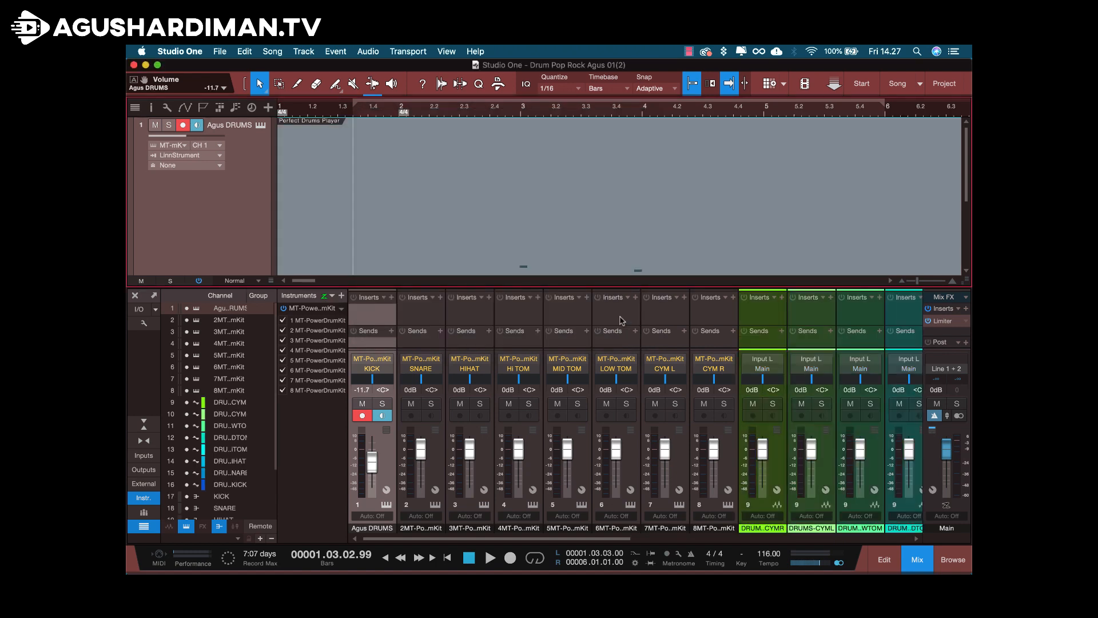
click(884, 559)
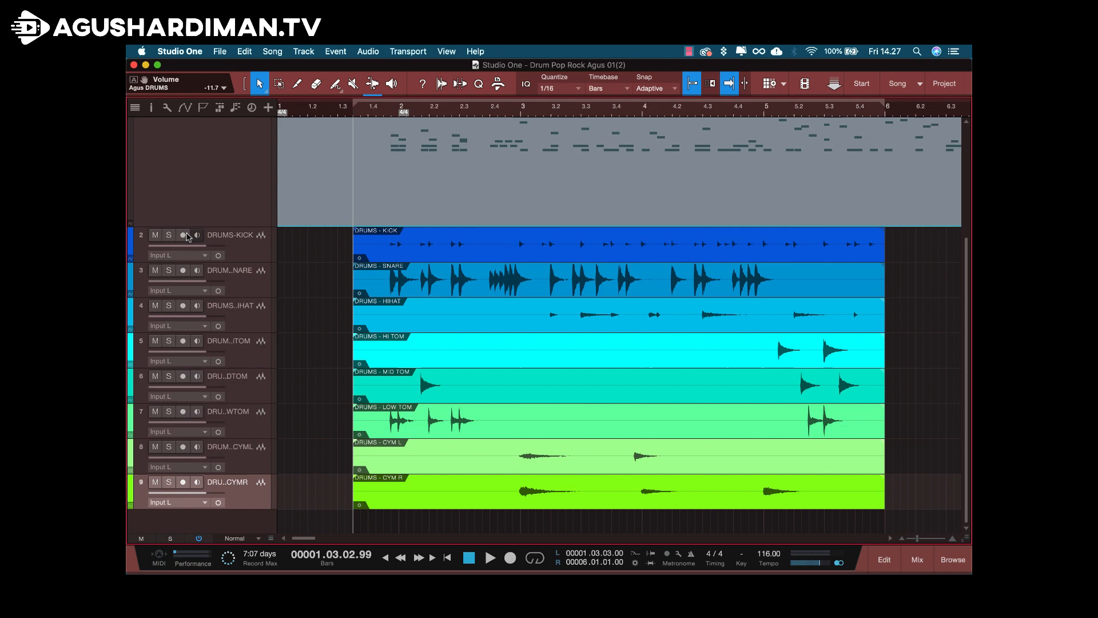
mouse_move(245, 236)
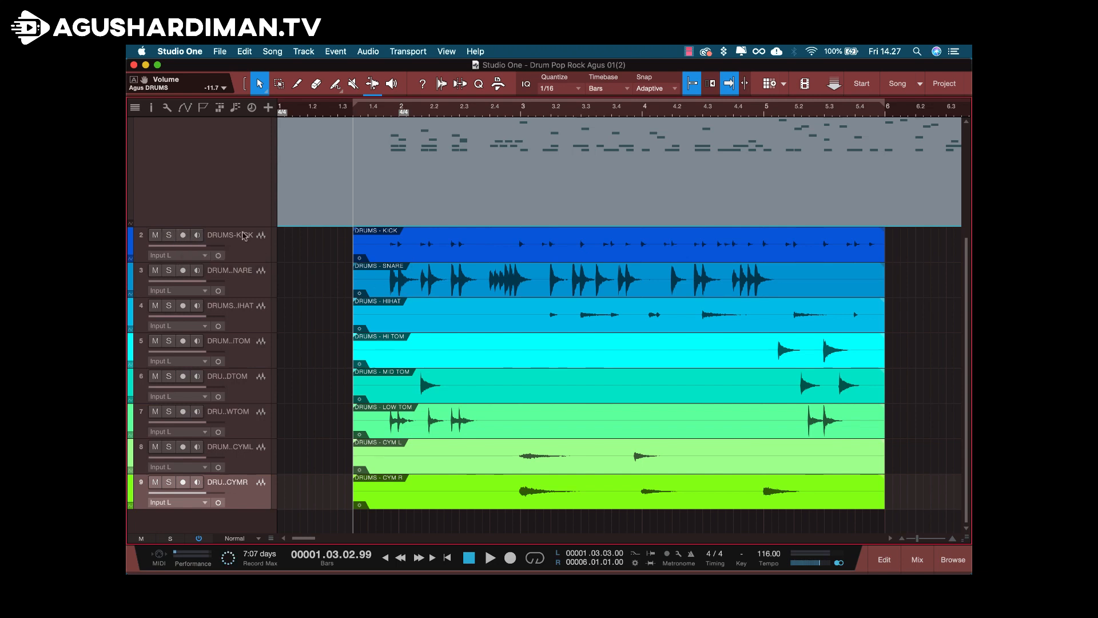
click(169, 234)
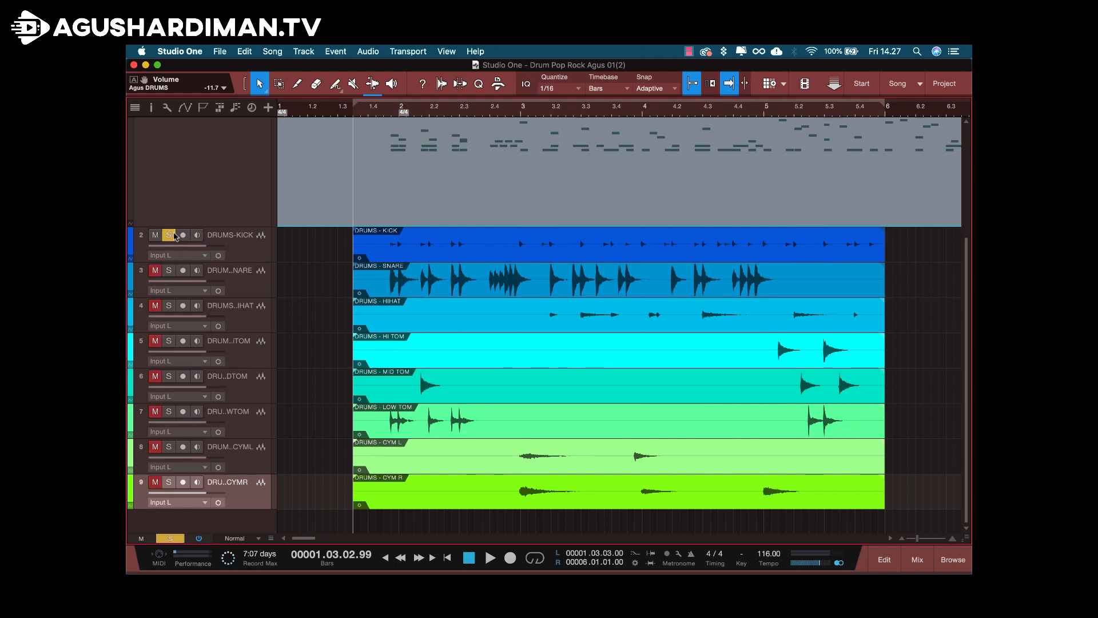
click(490, 556)
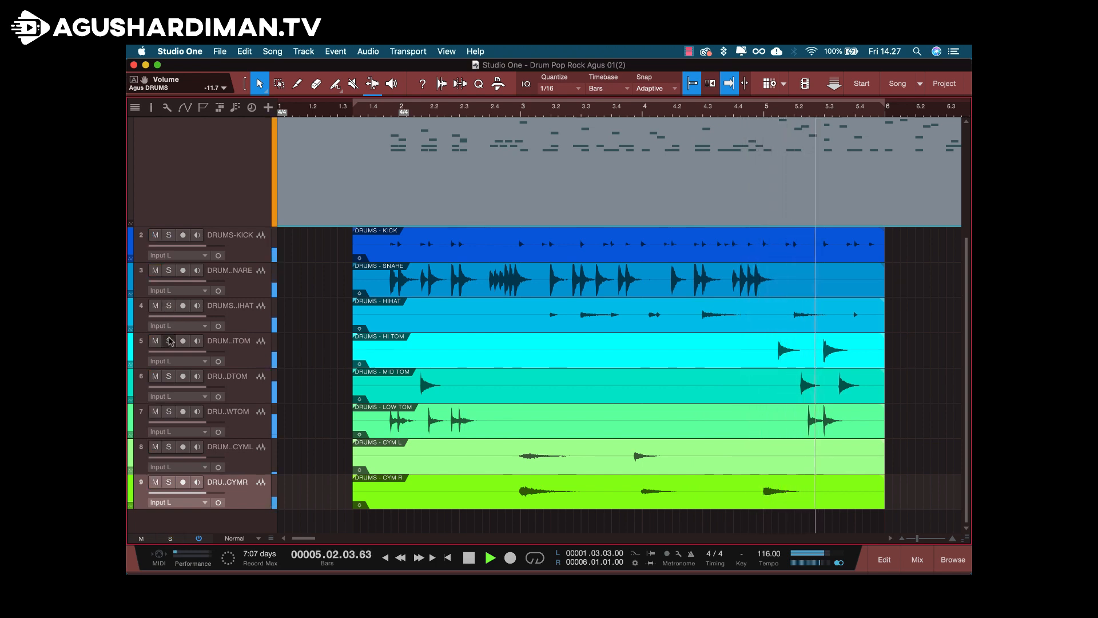
click(490, 557)
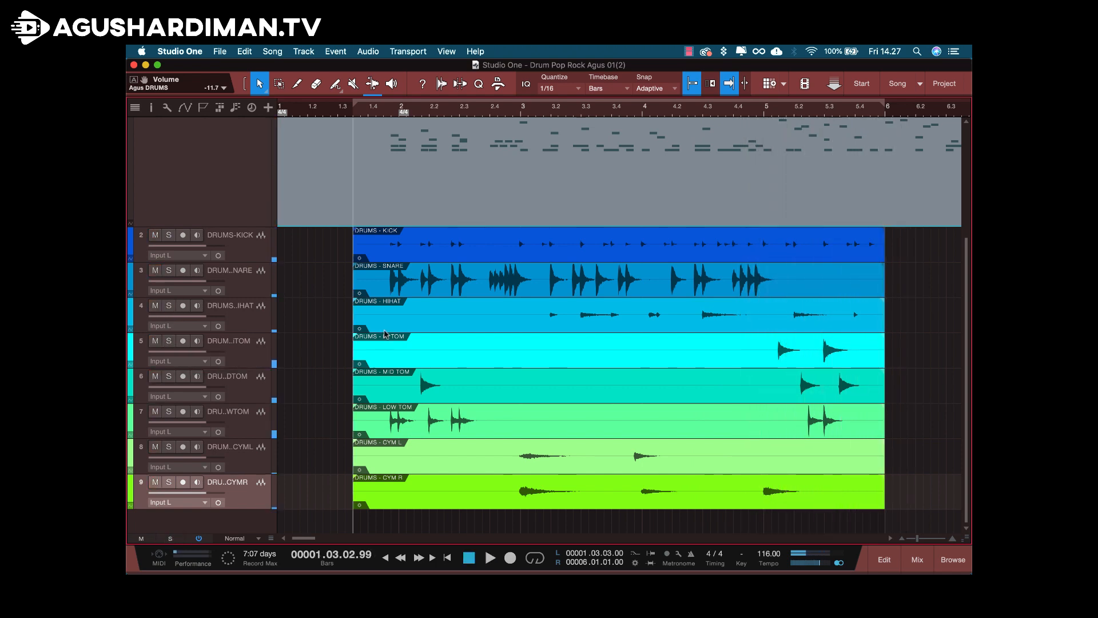
mouse_move(658, 508)
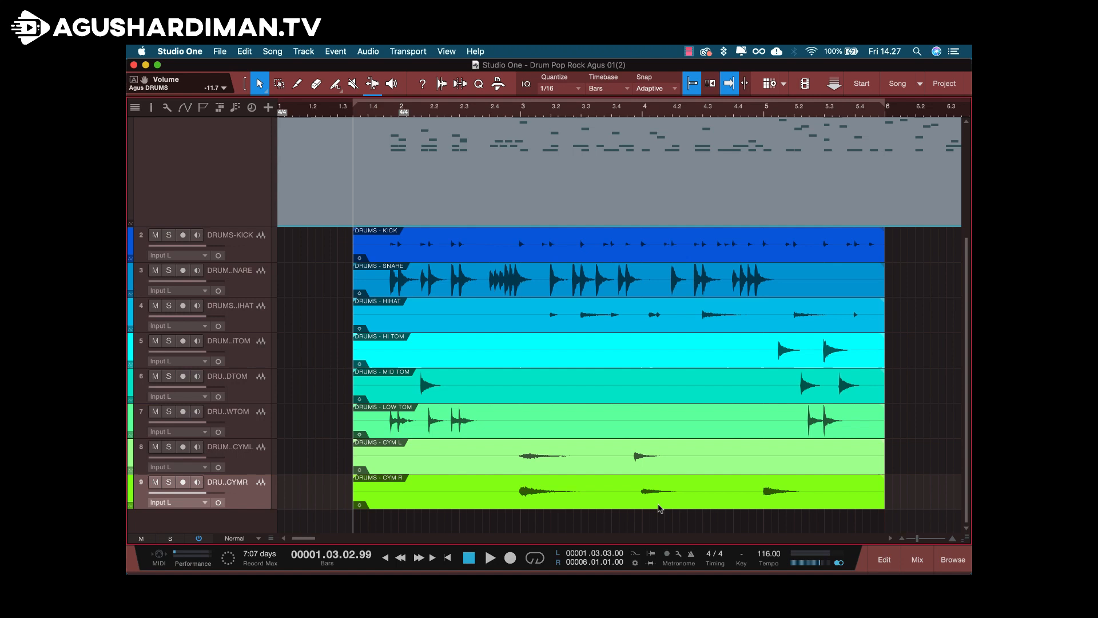